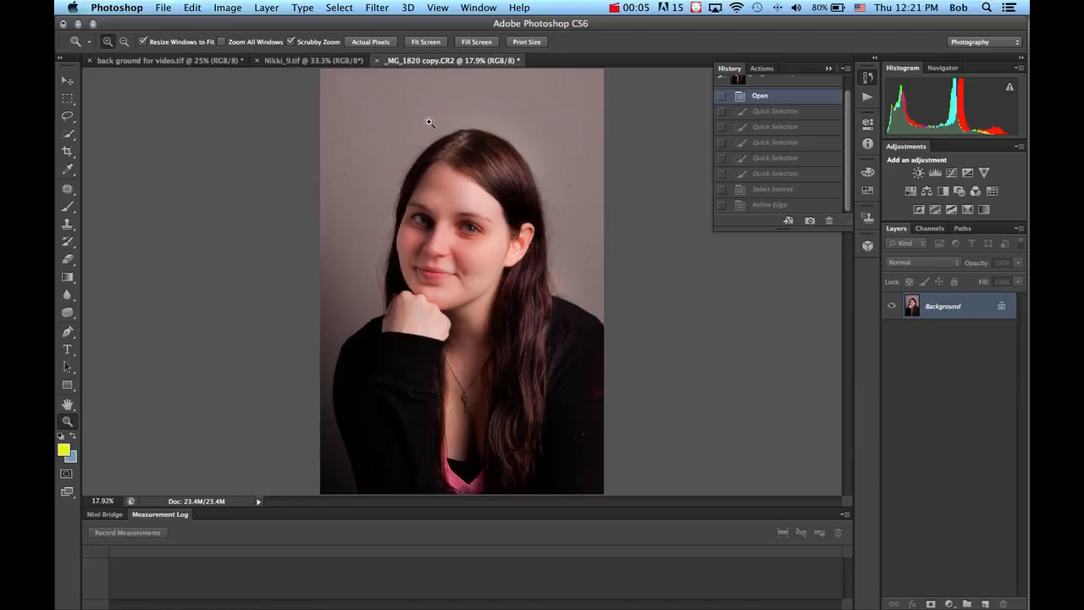
{"action": "mouse_move", "coordinate": [414, 97]}
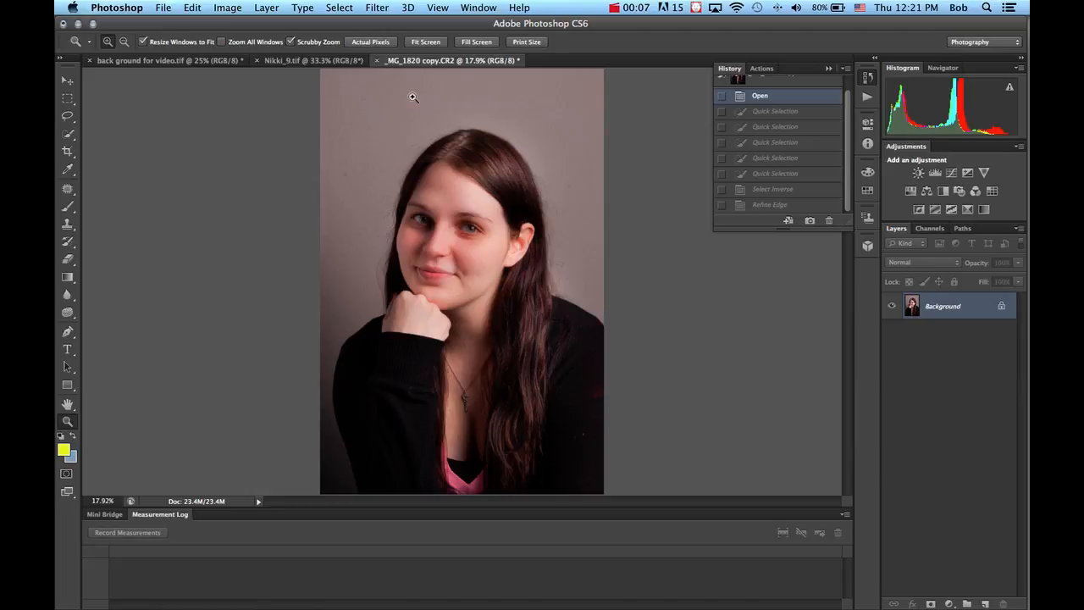
{"action": "mouse_move", "coordinate": [384, 123]}
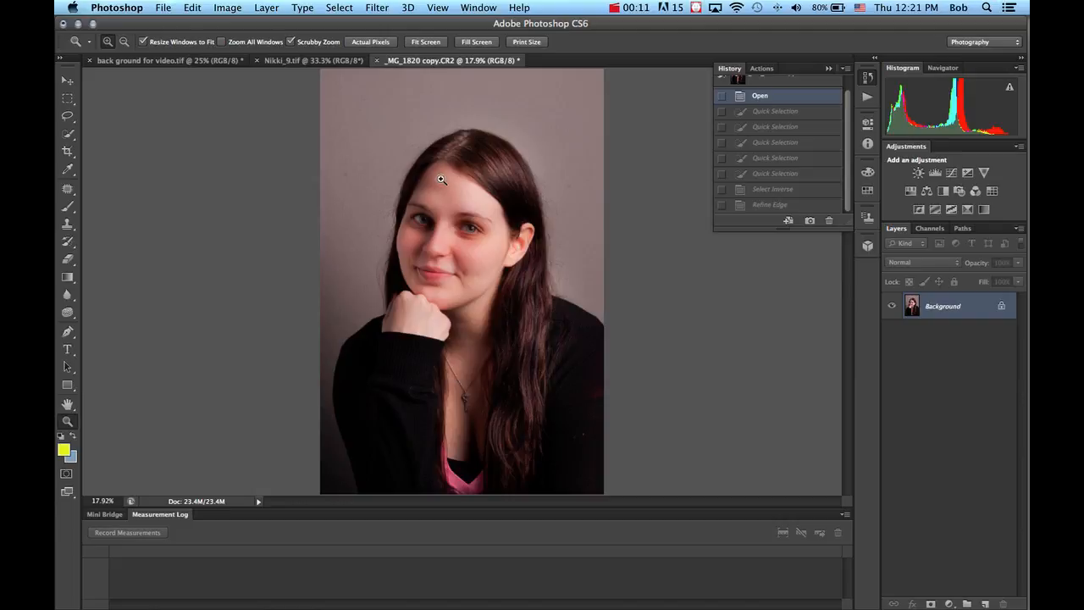
{"action": "mouse_move", "coordinate": [142, 114]}
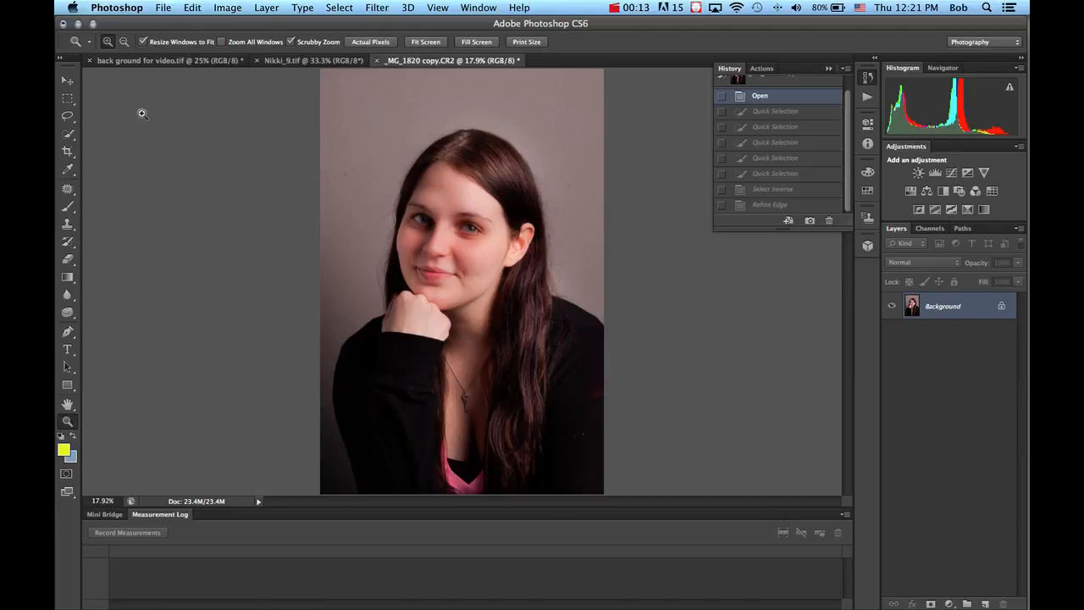
Quick-select the grey backdrop with a size-37 brush, subtracting areas of the woman
{"action": "left_click", "coordinate": [68, 133]}
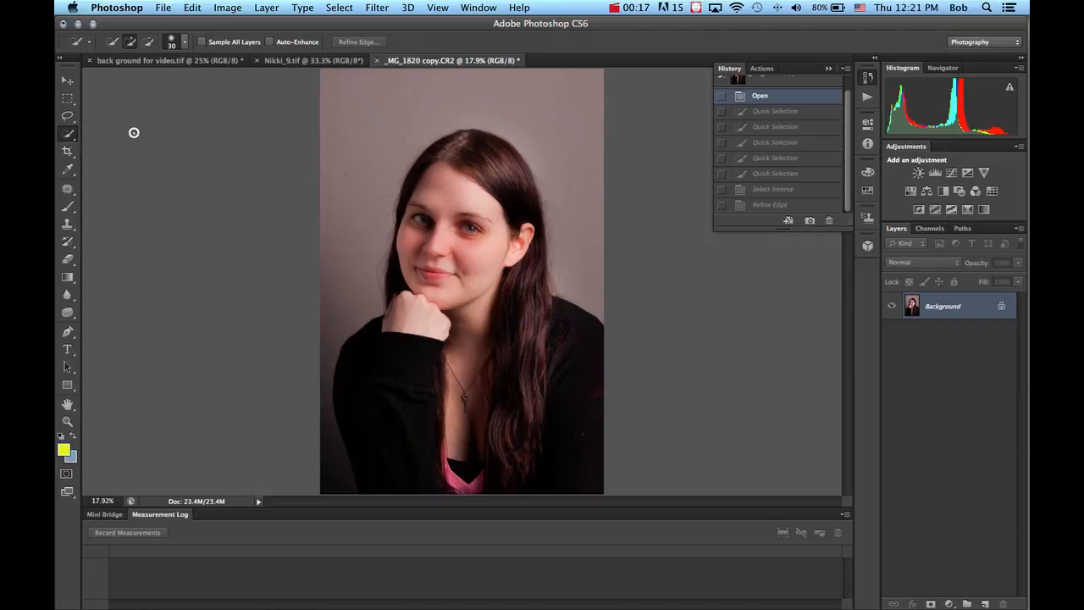
{"action": "mouse_move", "coordinate": [327, 93]}
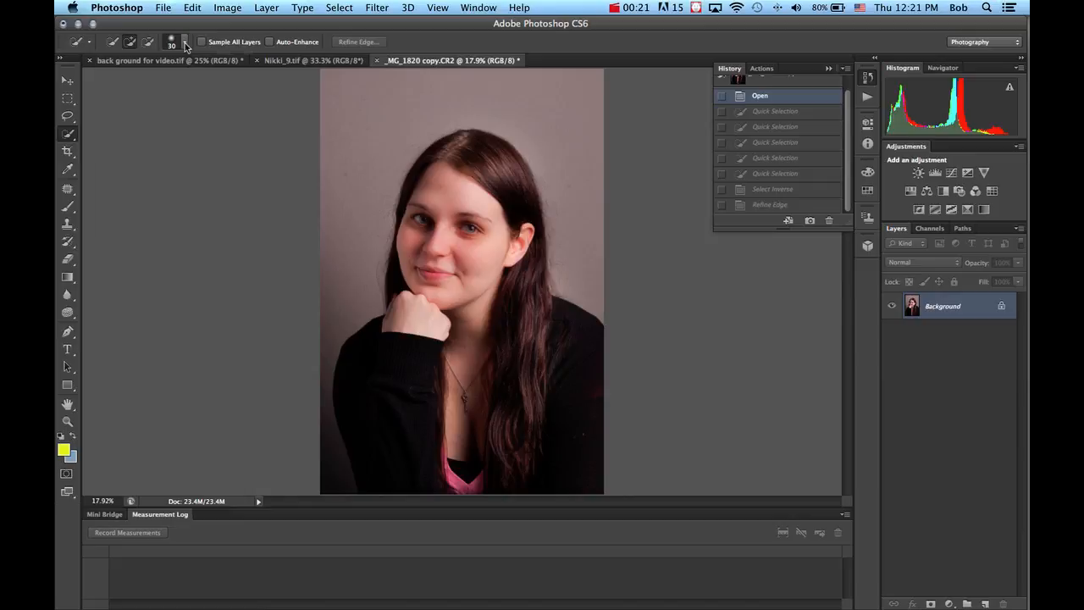
{"action": "left_click", "coordinate": [172, 42]}
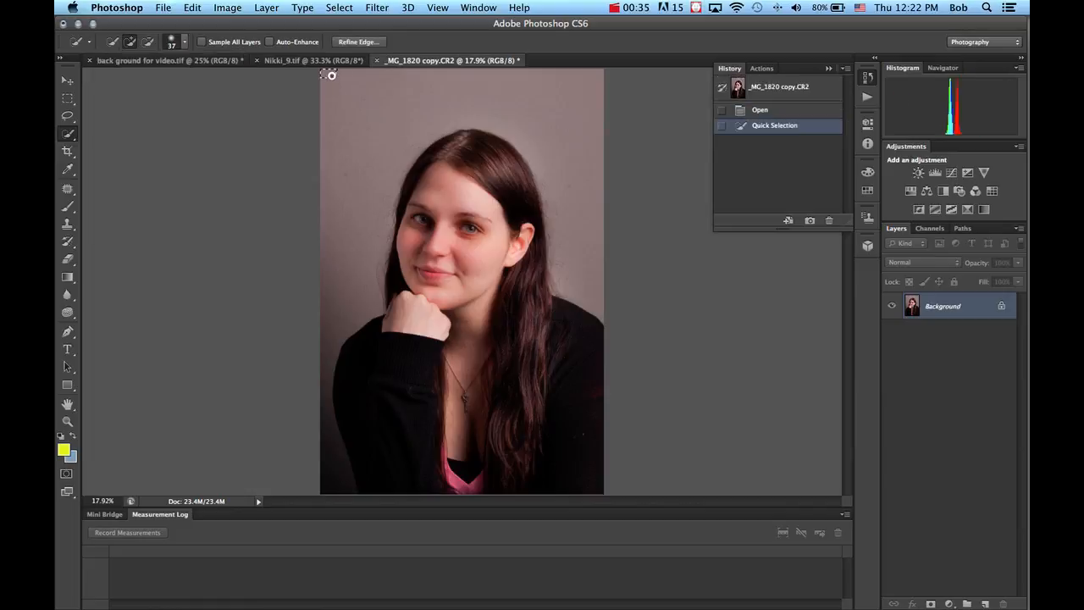
{"action": "left_click_drag", "start_coordinate": [330, 75], "coordinate": [514, 97]}
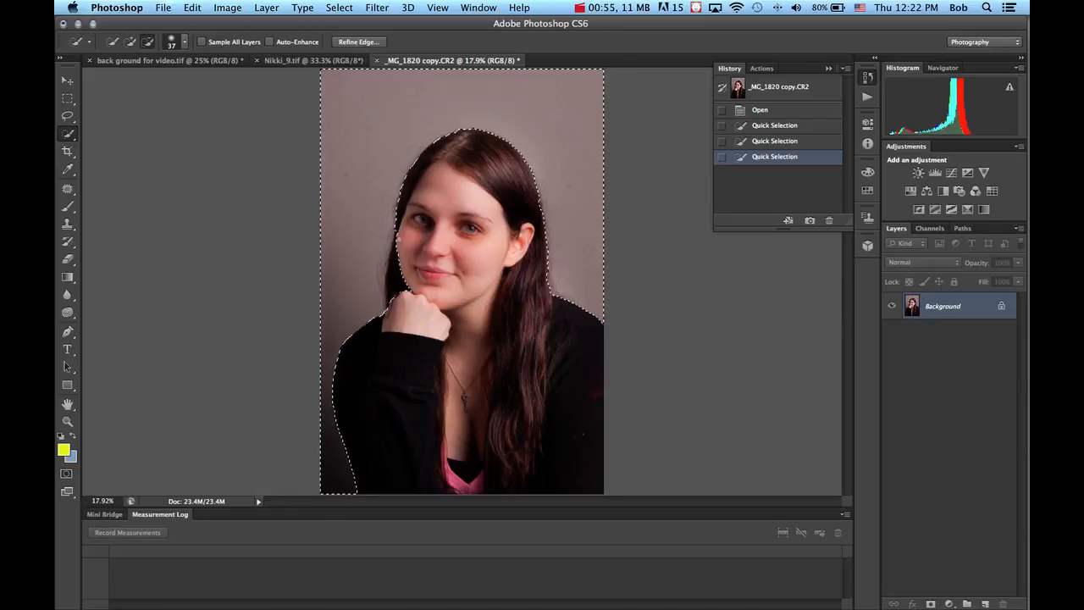
{"action": "left_click", "coordinate": [411, 252]}
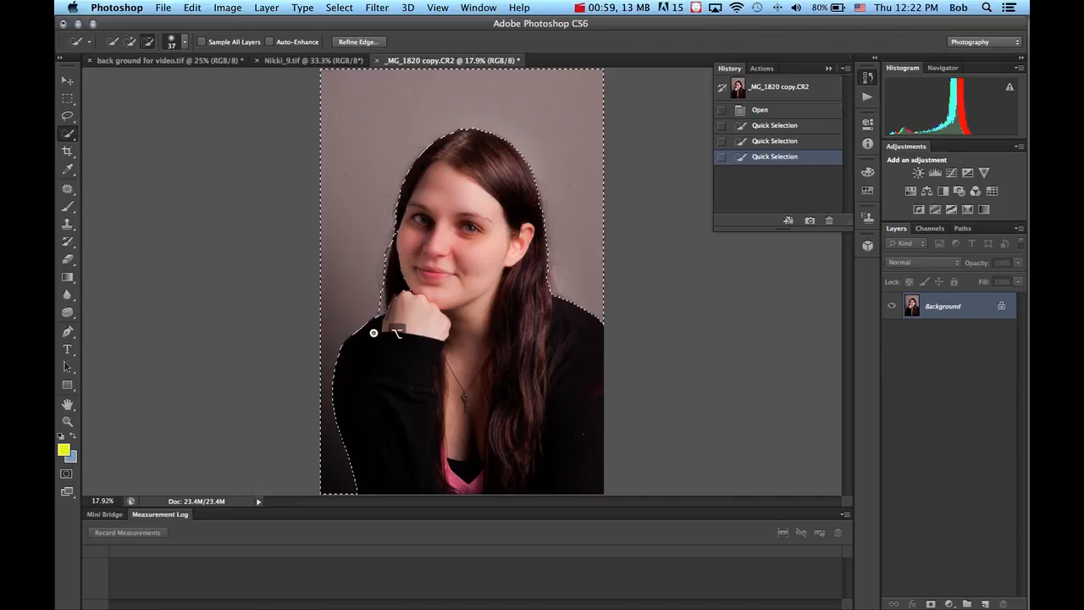
{"action": "left_click", "coordinate": [385, 326]}
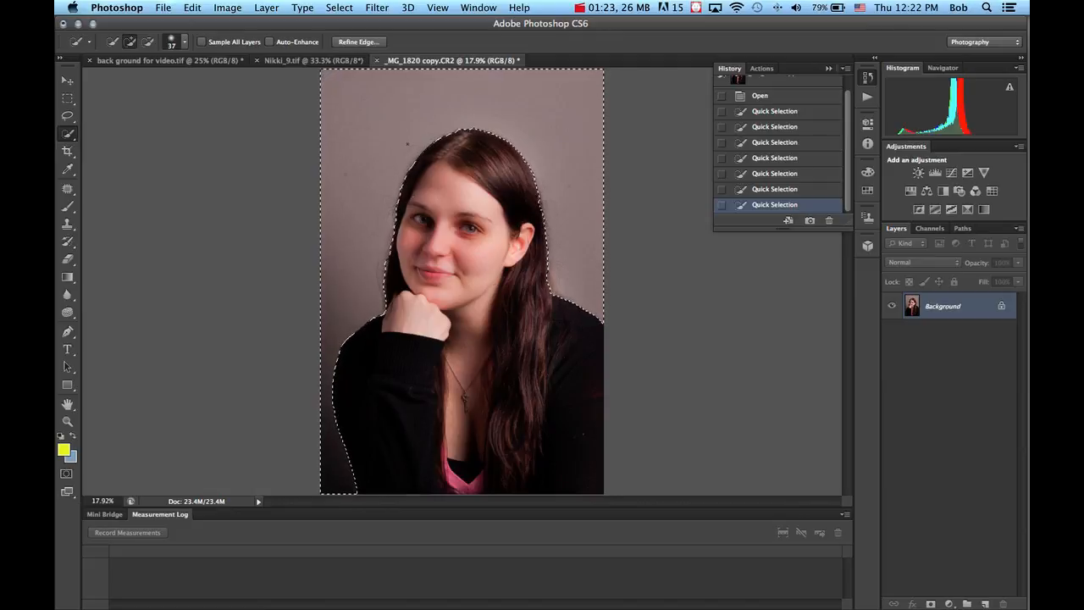
Apply Select > Inverse to swap the backdrop selection onto the woman
{"action": "left_click", "coordinate": [339, 8]}
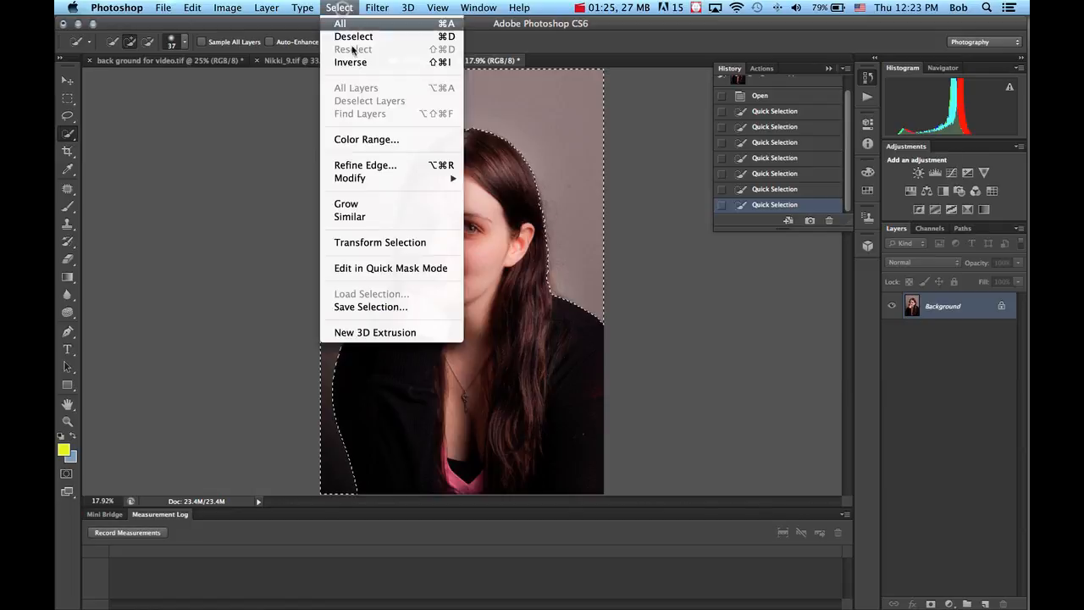
{"action": "left_click", "coordinate": [349, 62]}
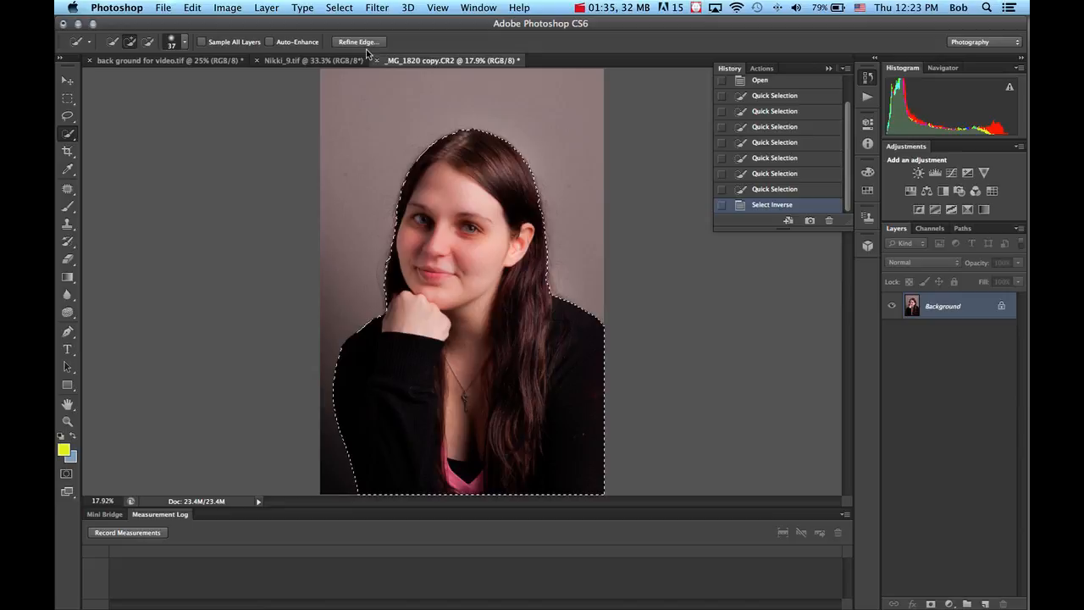
In Refine Edge, enable Smart Radius and raise the radius to 65.8 px
{"action": "left_click", "coordinate": [359, 42]}
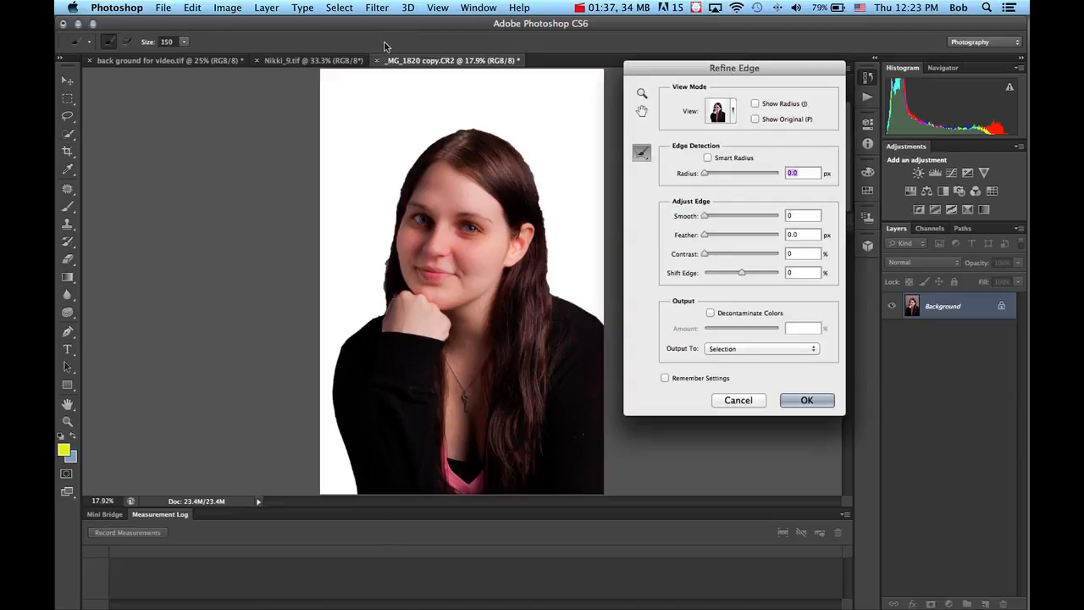
{"action": "mouse_move", "coordinate": [684, 129]}
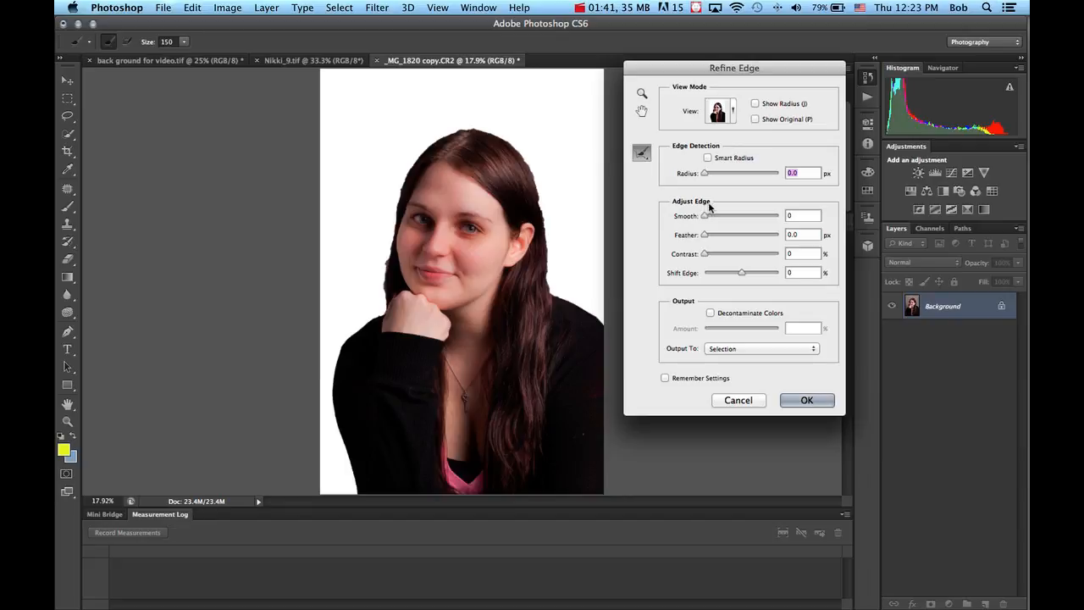
{"action": "mouse_move", "coordinate": [705, 243]}
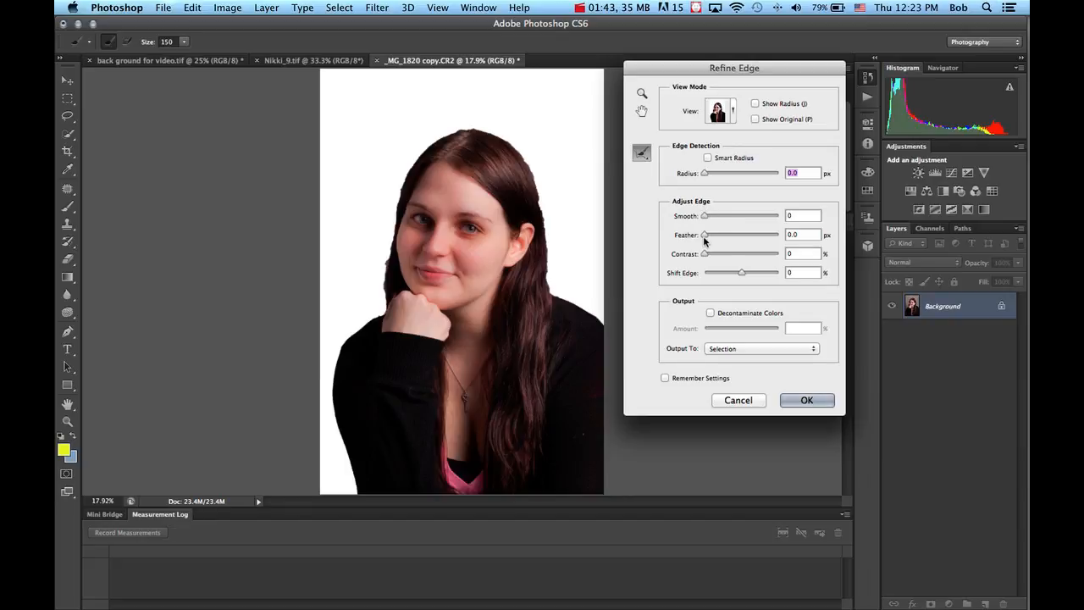
{"action": "mouse_move", "coordinate": [738, 227]}
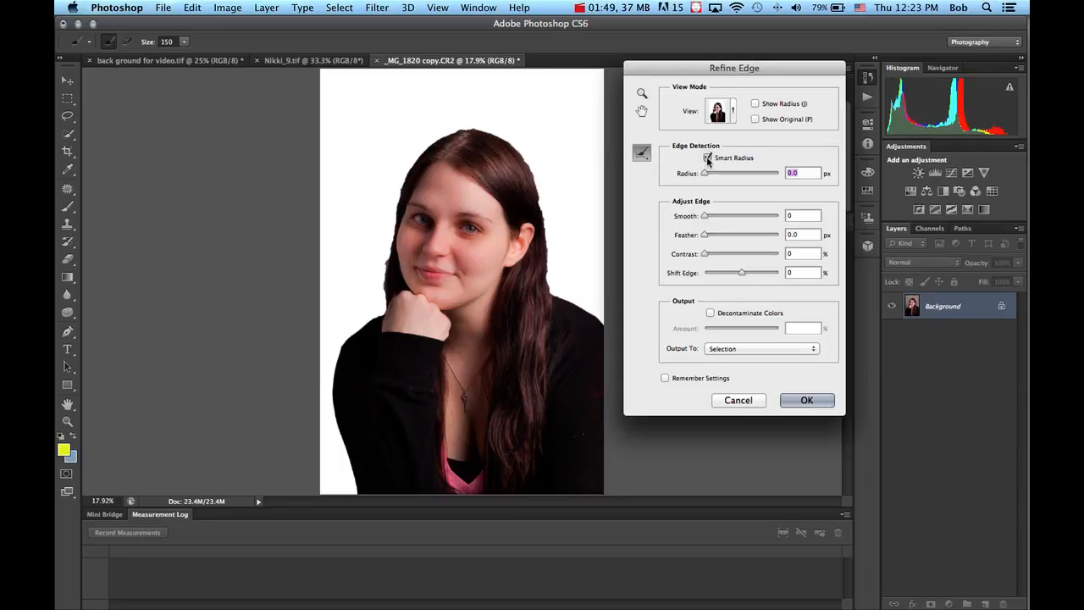
{"action": "left_click", "coordinate": [709, 157]}
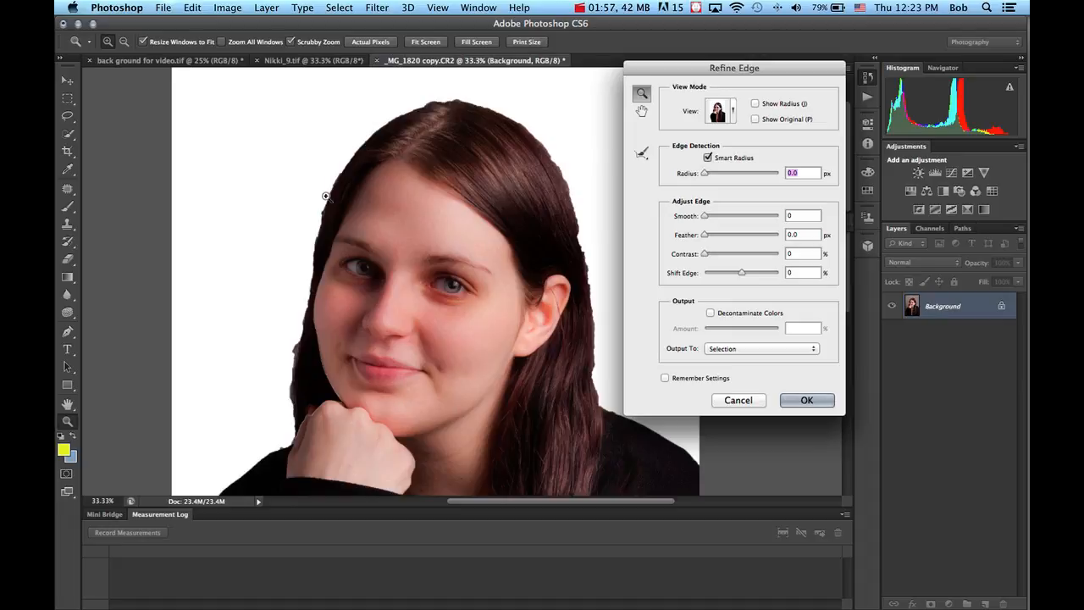
{"action": "mouse_move", "coordinate": [430, 154]}
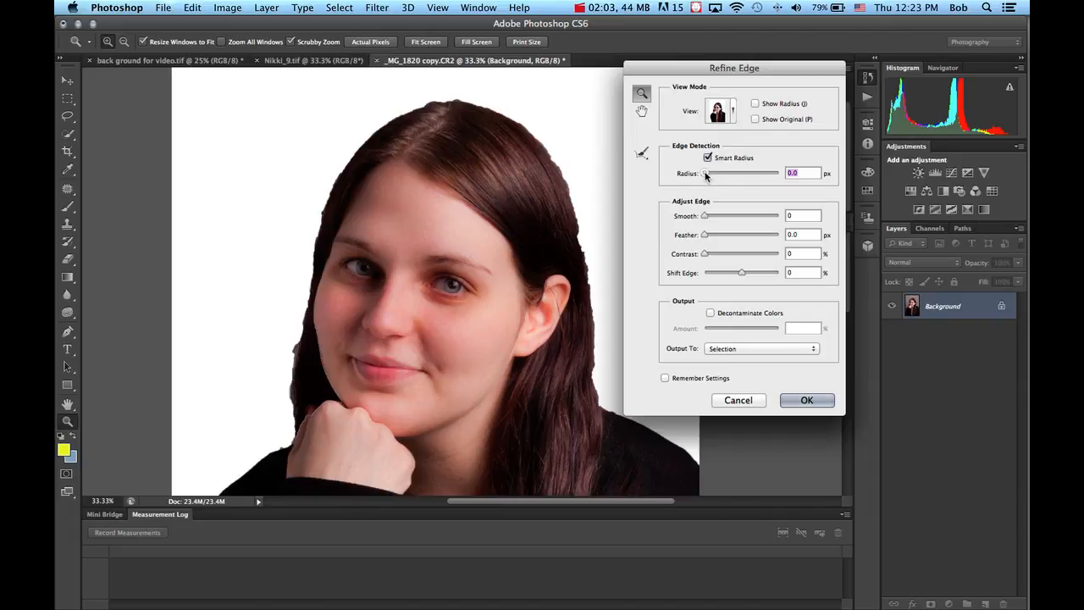
{"action": "left_click_drag", "start_coordinate": [707, 173], "coordinate": [746, 172]}
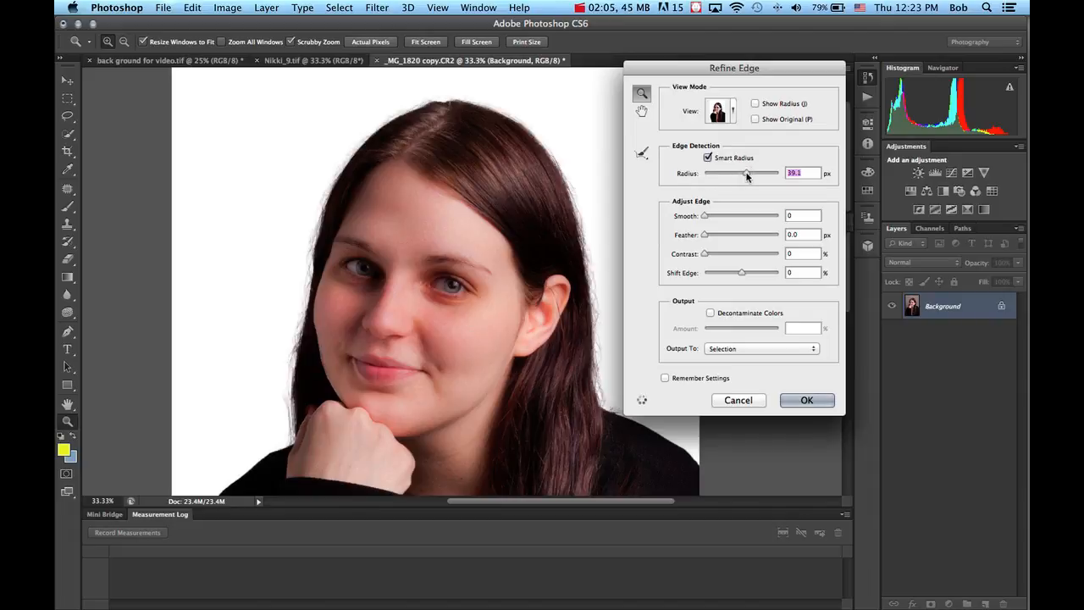
{"action": "left_click_drag", "start_coordinate": [745, 173], "coordinate": [758, 174]}
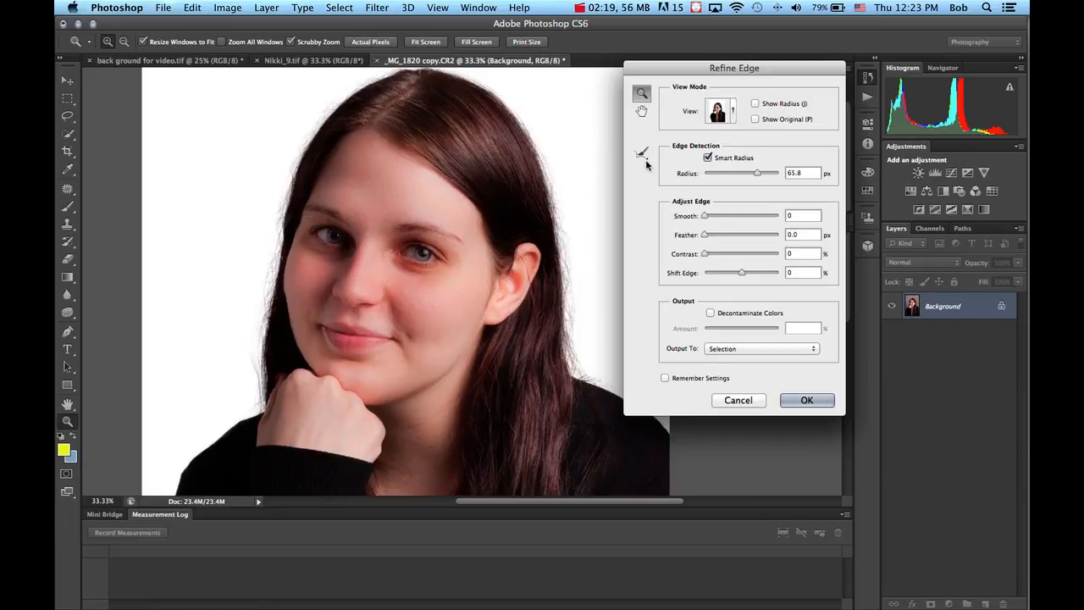
Activate the Refine Radius Tool in Refine Edge for brushing along the hair outline
{"action": "left_click", "coordinate": [642, 153]}
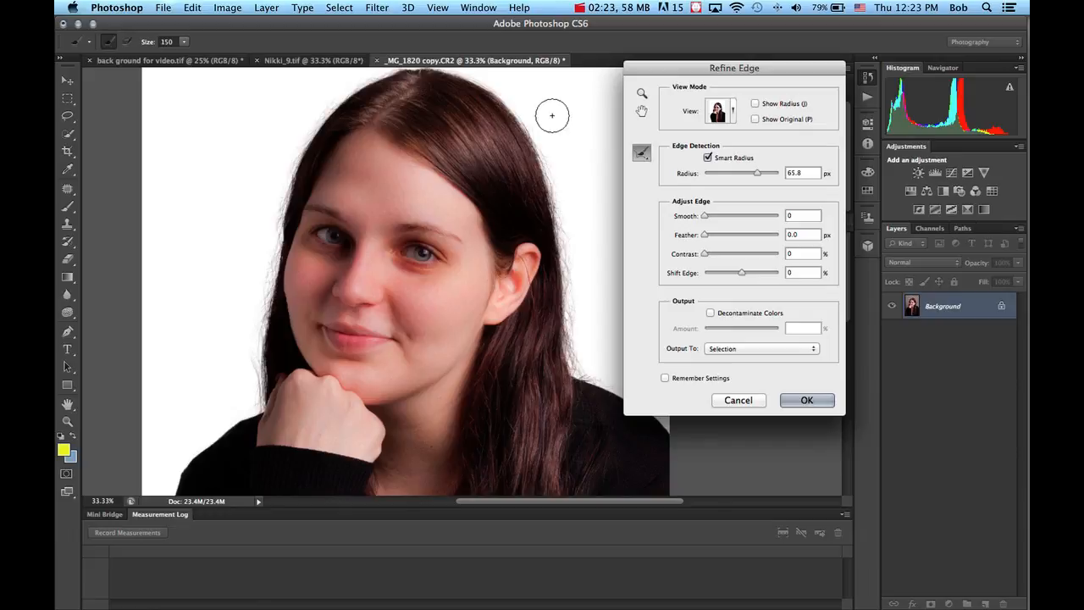
{"action": "mouse_move", "coordinate": [506, 105]}
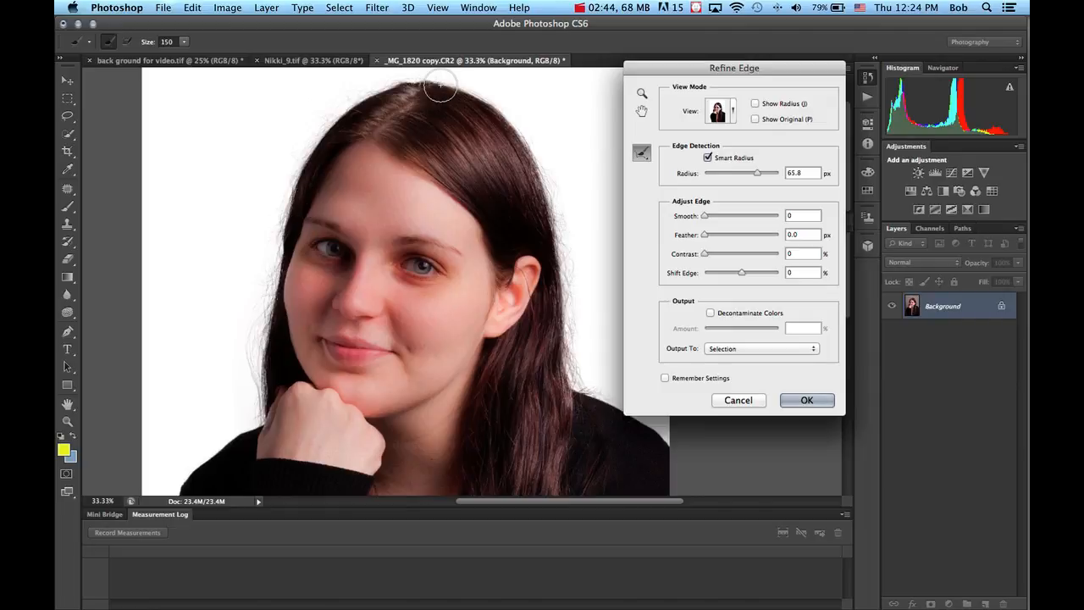
{"action": "mouse_move", "coordinate": [585, 447]}
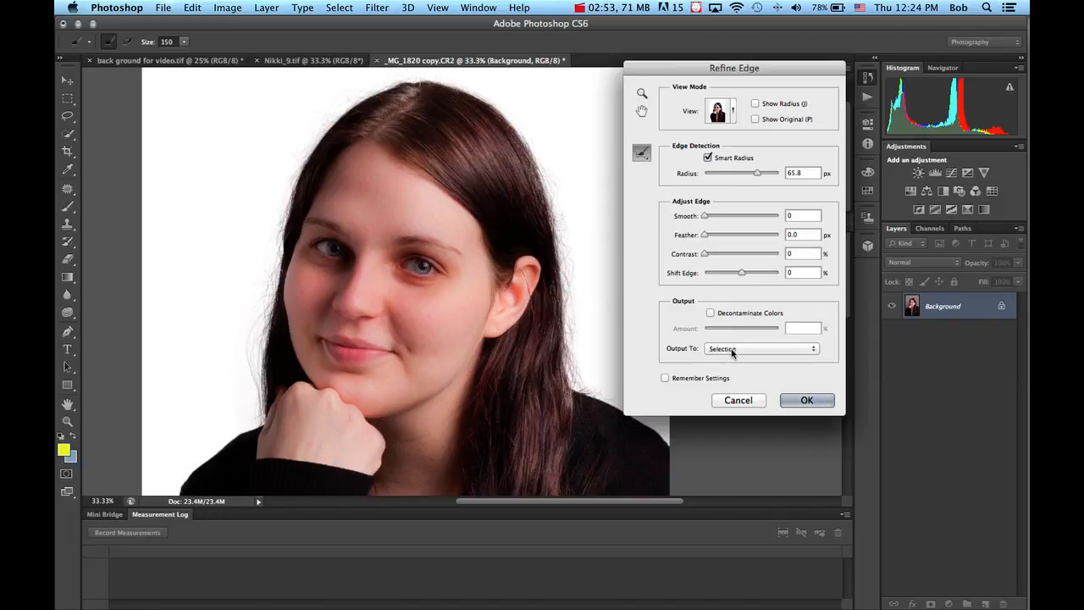
Output the refined selection to a new layer, leaving the Background layer hidden
{"action": "left_click", "coordinate": [760, 348]}
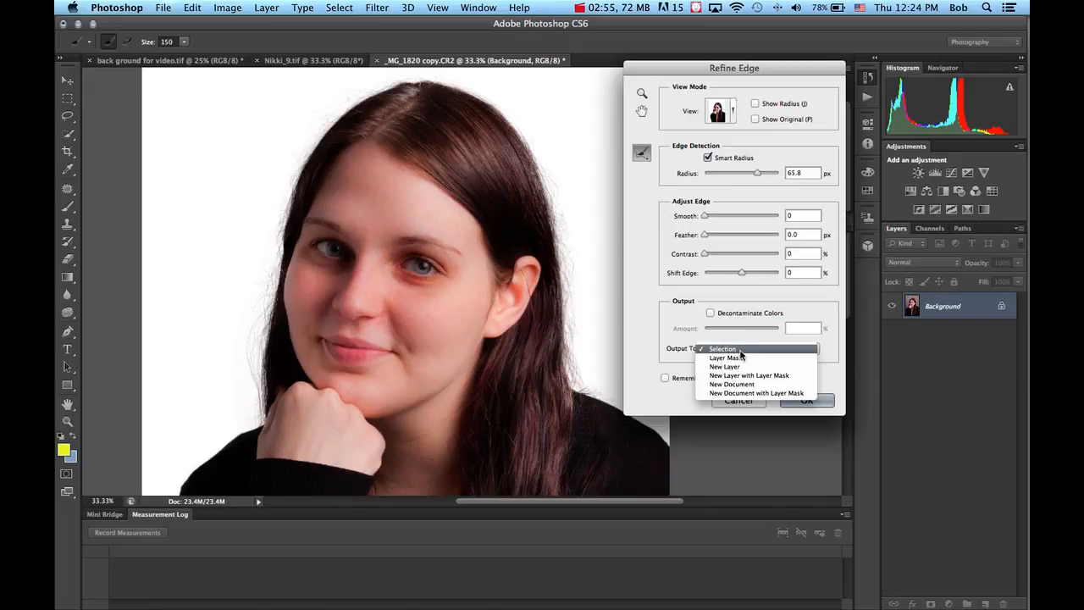
{"action": "mouse_move", "coordinate": [726, 367]}
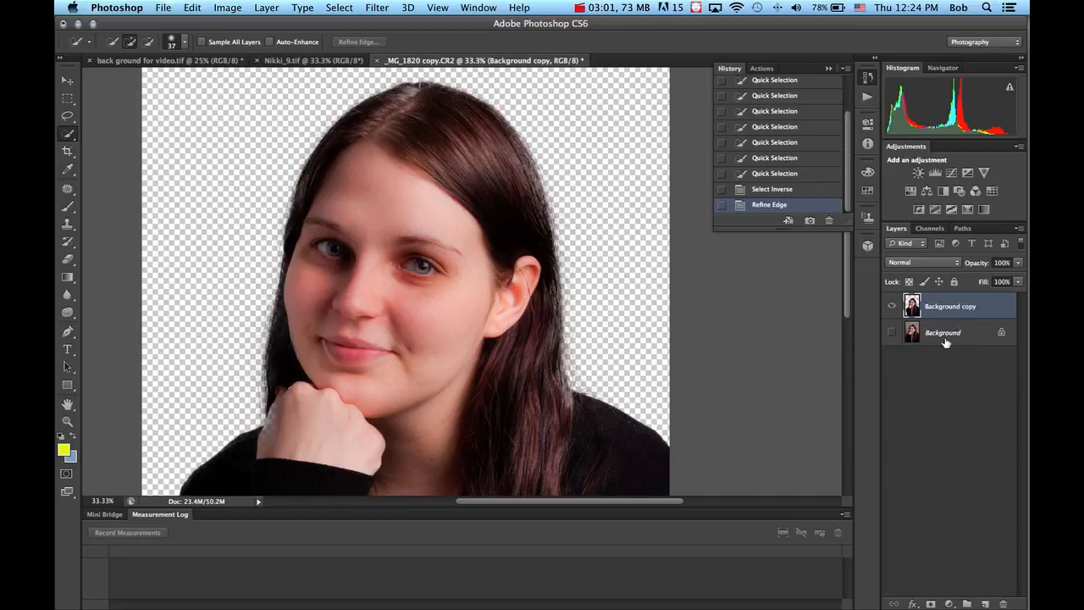
{"action": "left_click", "coordinate": [891, 332]}
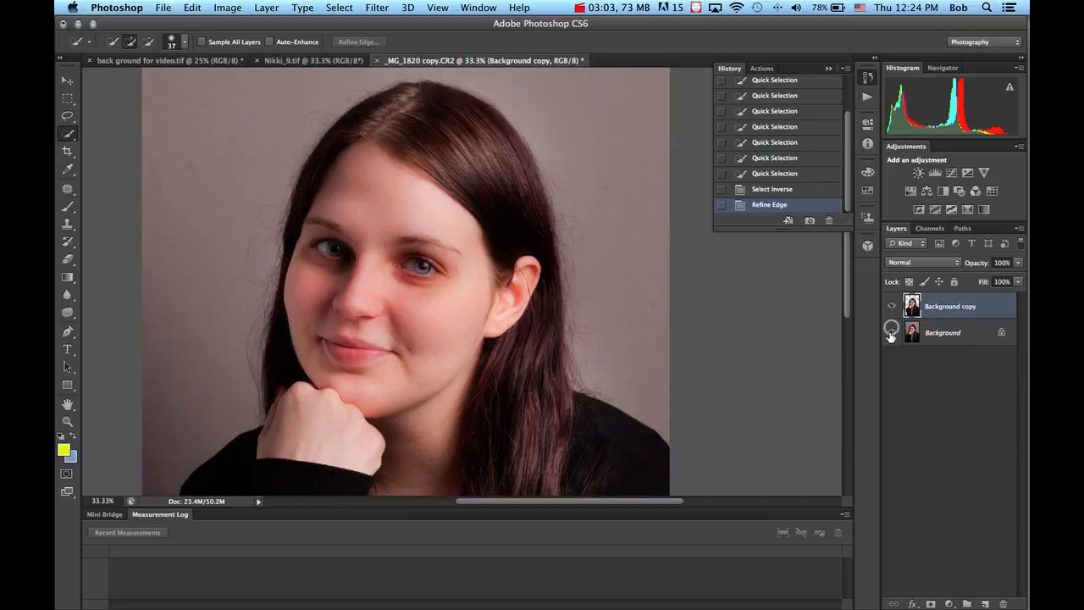
{"action": "left_click", "coordinate": [891, 332]}
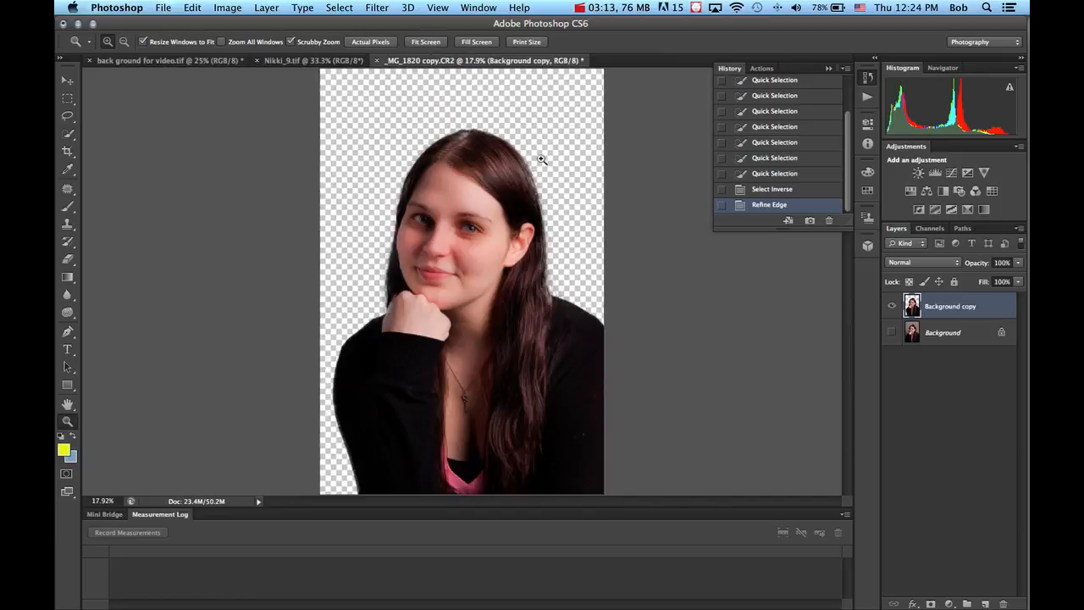
{"action": "mouse_move", "coordinate": [472, 94]}
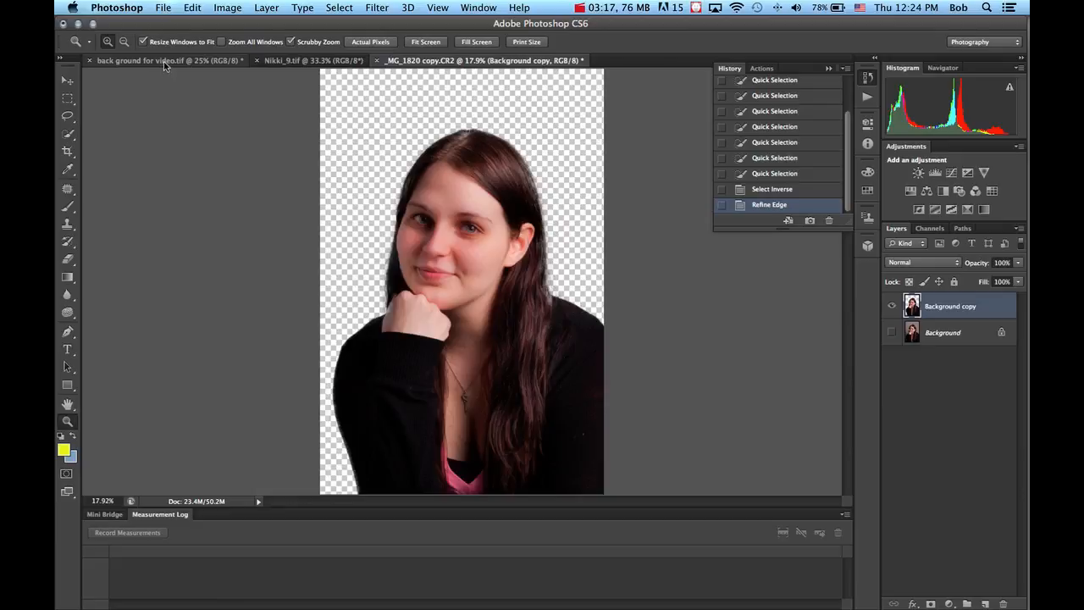
Check the coleus background's image size, confirming 180 ppi, without changing it
{"action": "left_click", "coordinate": [165, 61]}
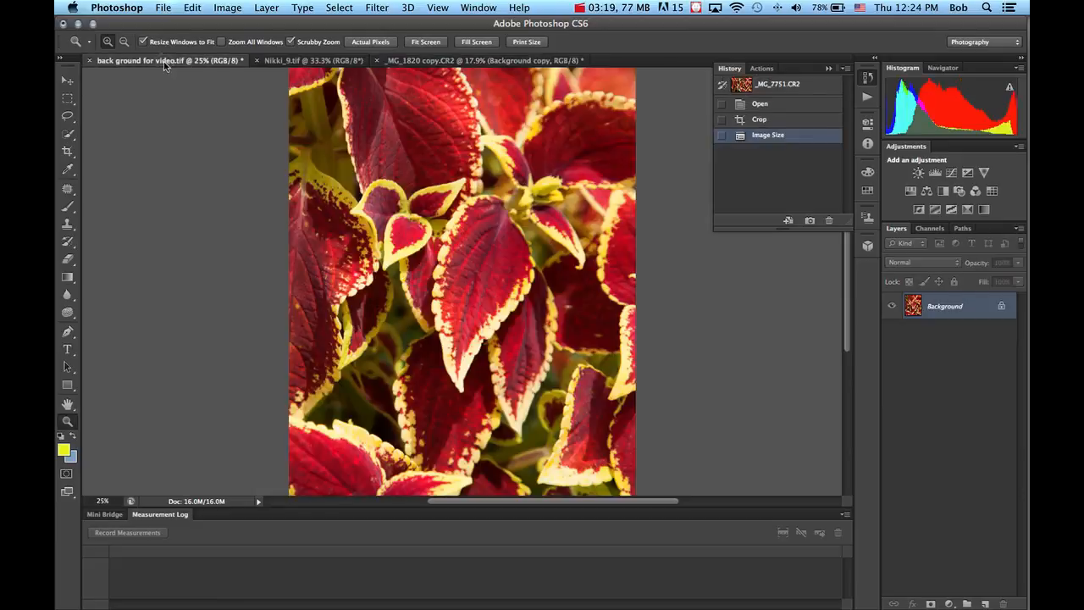
{"action": "mouse_move", "coordinate": [165, 61]}
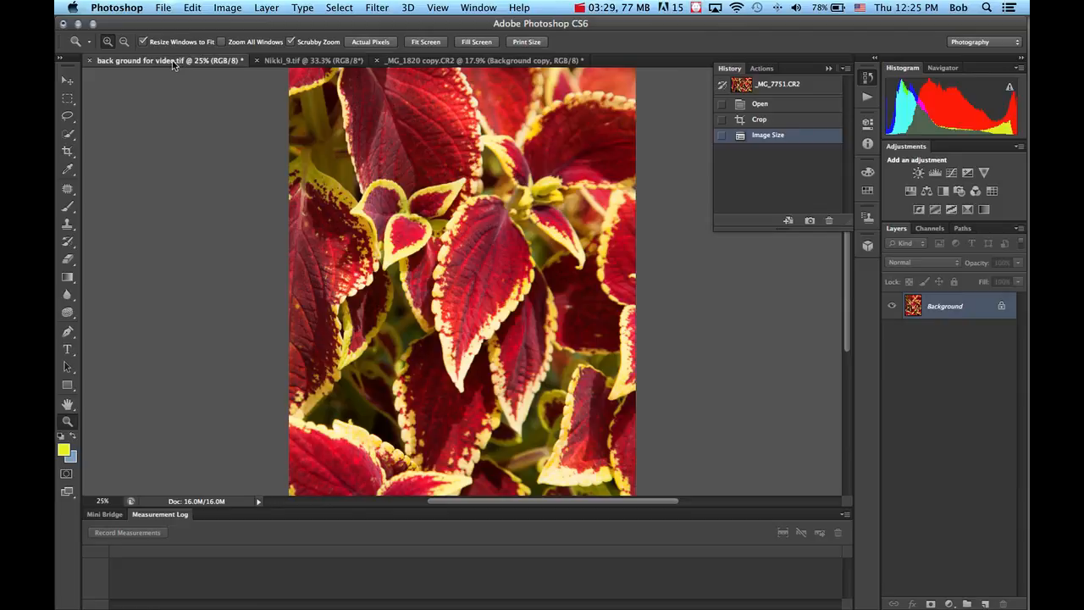
{"action": "left_click", "coordinate": [227, 8]}
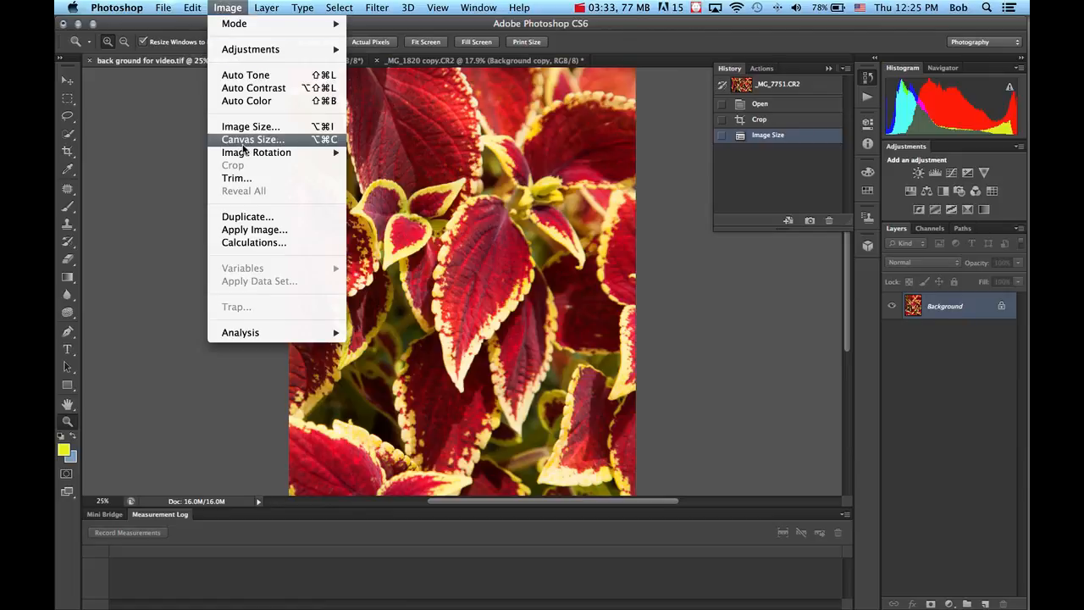
{"action": "left_click", "coordinate": [250, 126]}
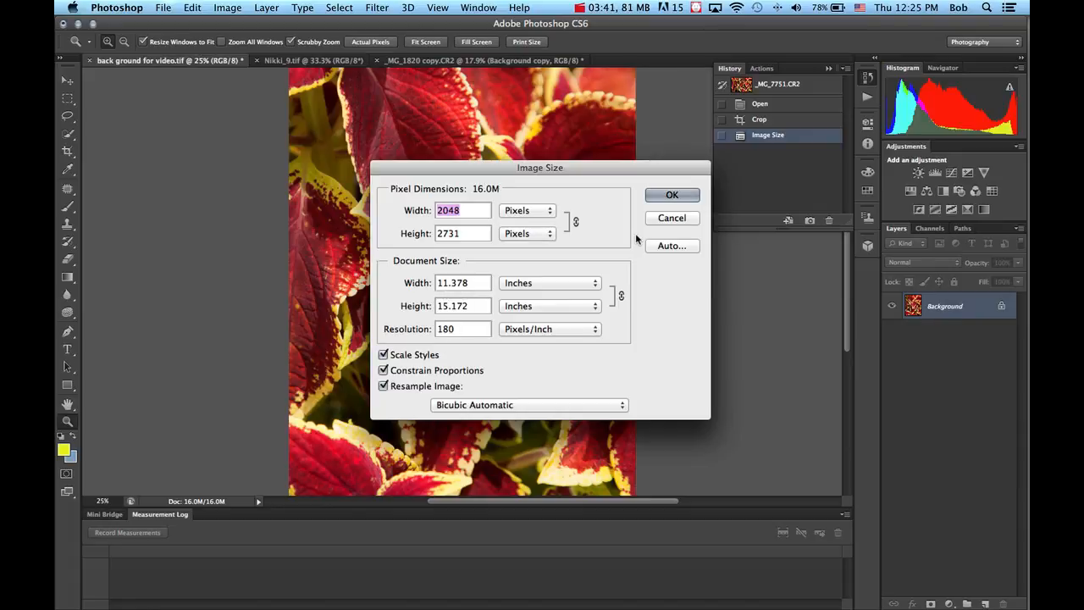
{"action": "left_click", "coordinate": [672, 195]}
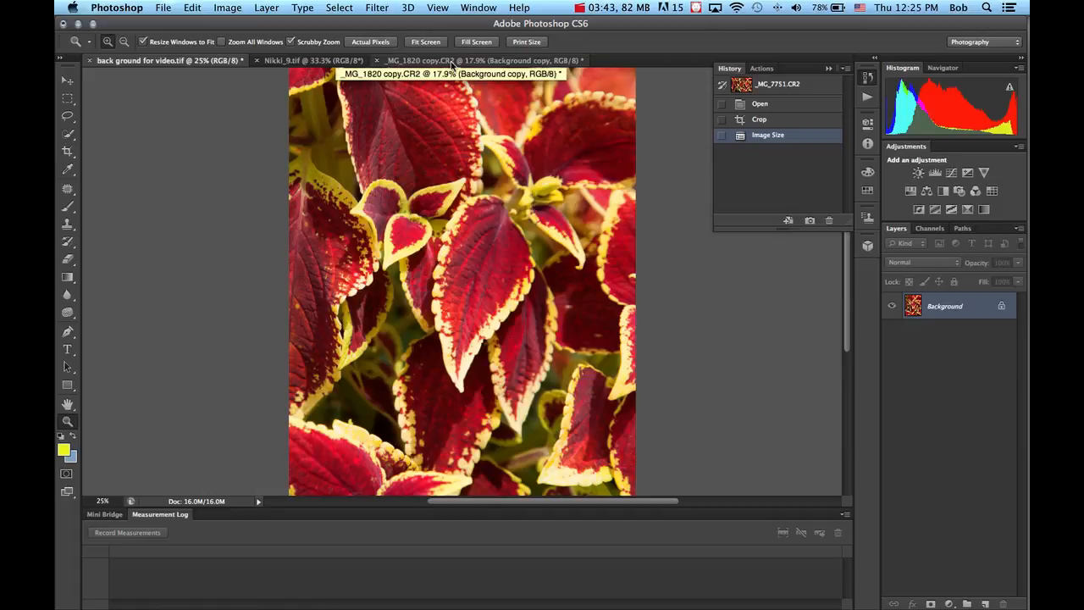
Set the portrait's resolution to 180 ppi and change its height
{"action": "left_click", "coordinate": [227, 7]}
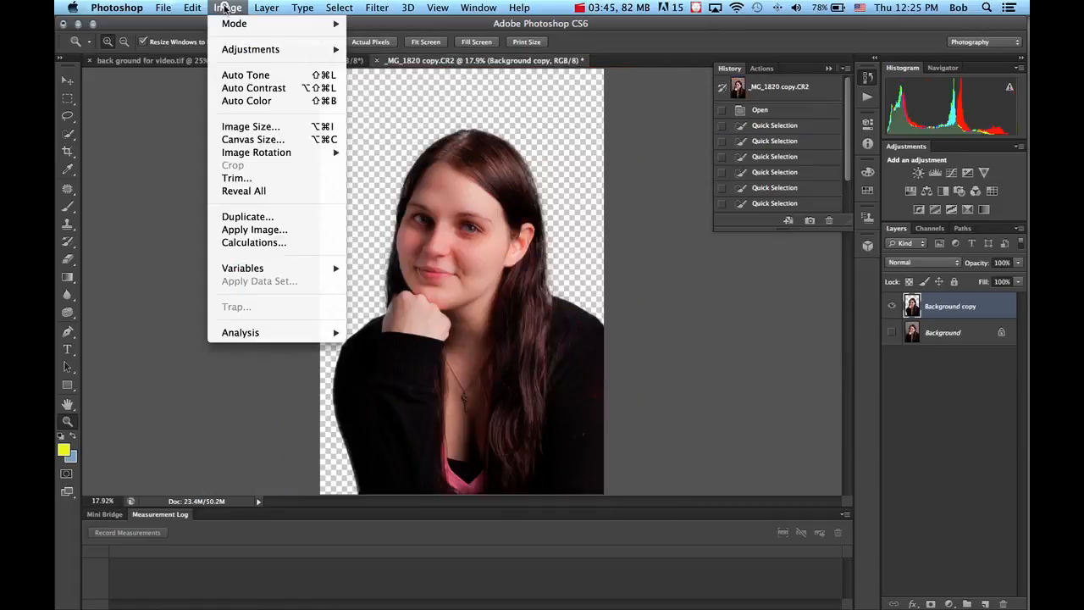
{"action": "left_click", "coordinate": [250, 126]}
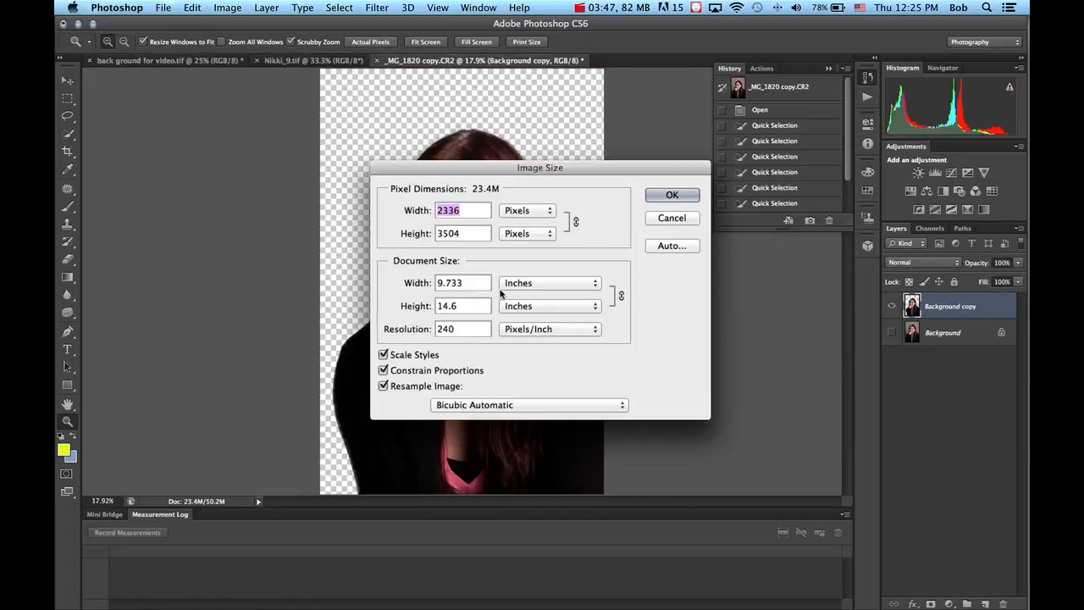
{"action": "left_click", "coordinate": [384, 386]}
{"action": "type", "text": "18"}
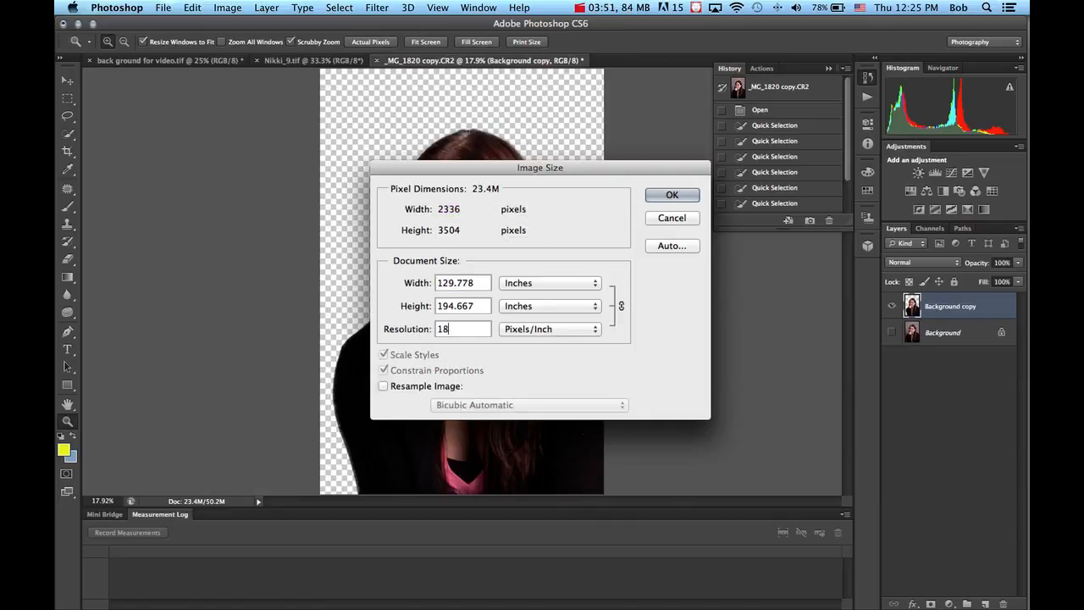
{"action": "left_click", "coordinate": [384, 386]}
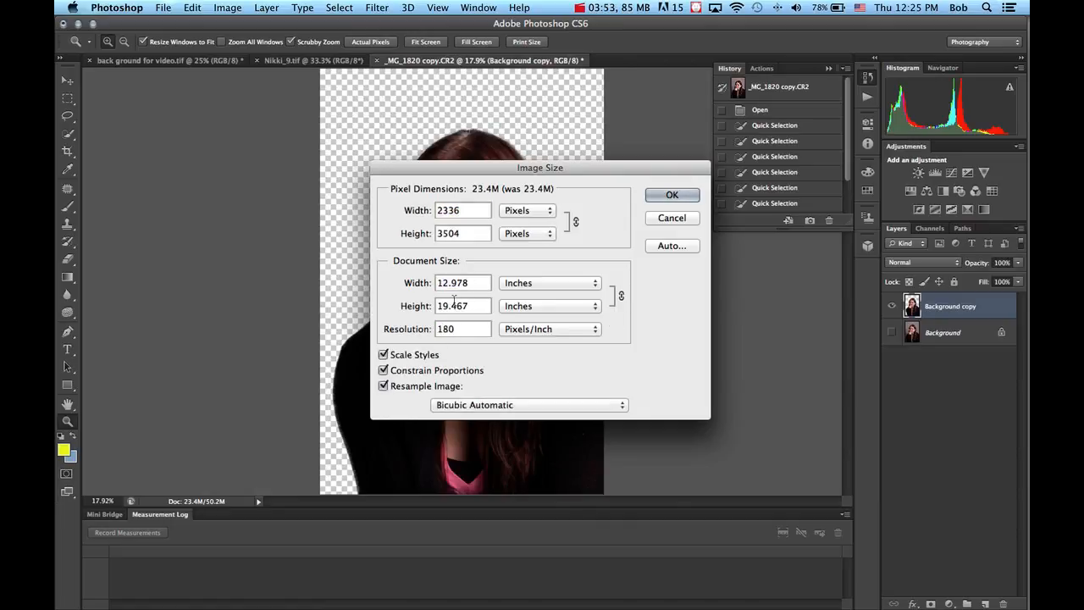
{"action": "triple_click", "coordinate": [462, 306]}
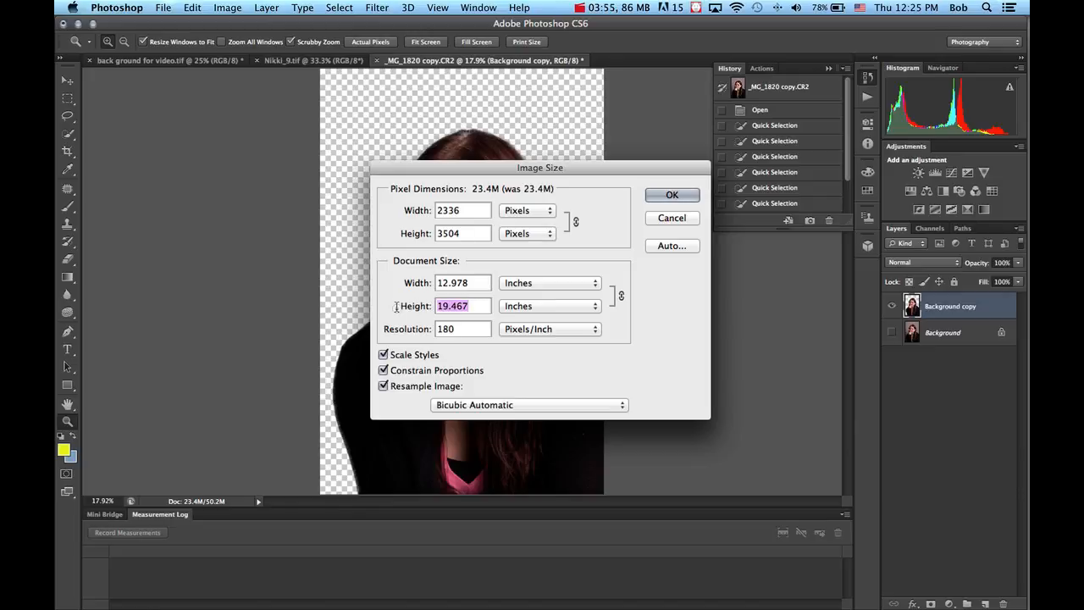
{"action": "left_click", "coordinate": [671, 195]}
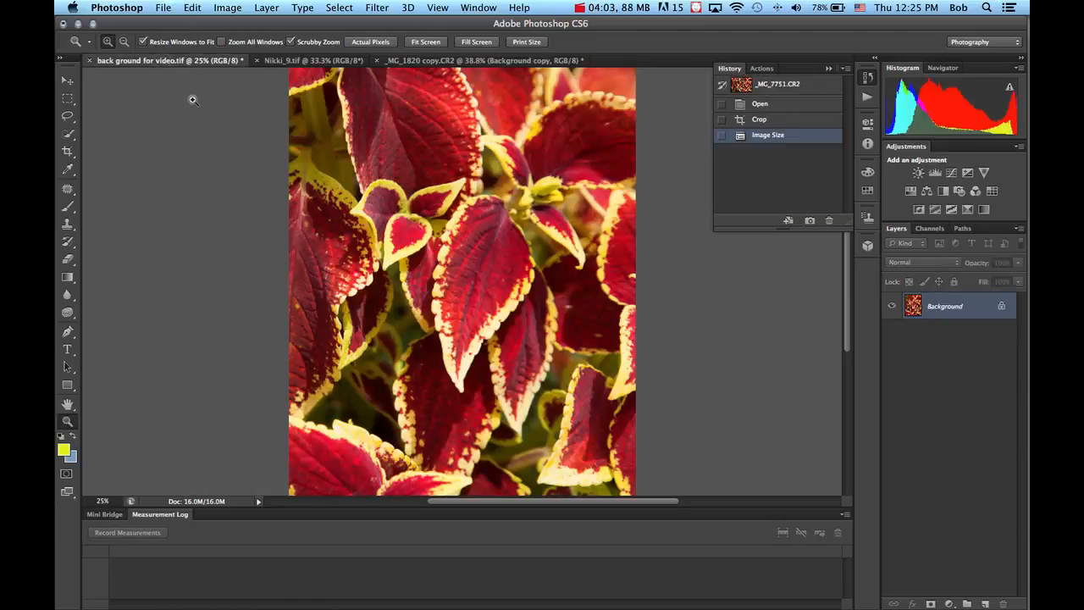
Copy the entire coleus image and paste it into the portrait document
{"action": "key", "text": "cmd+a"}
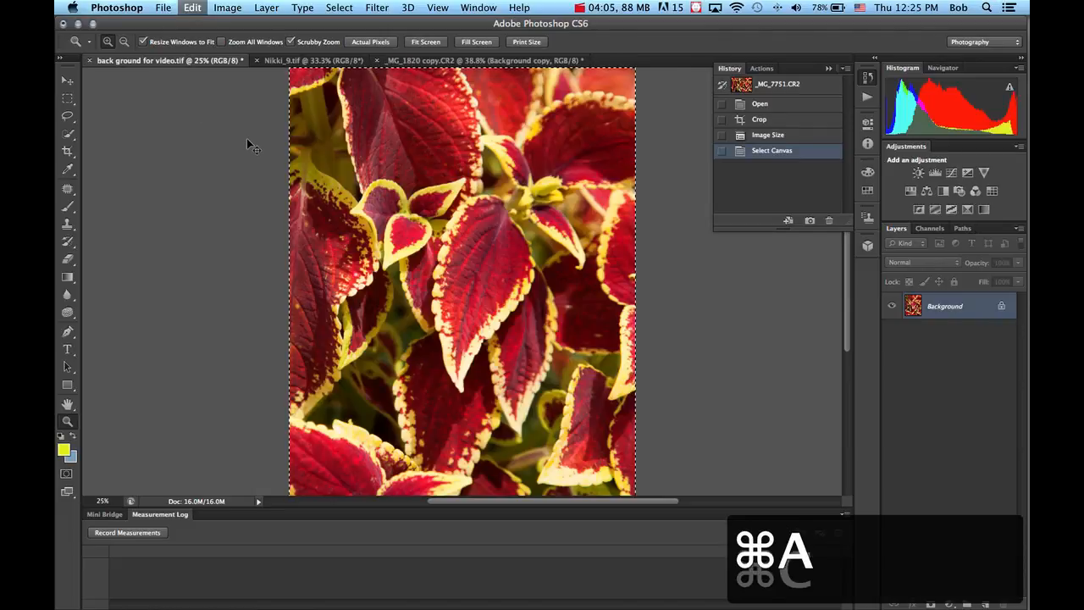
{"action": "left_click", "coordinate": [478, 60]}
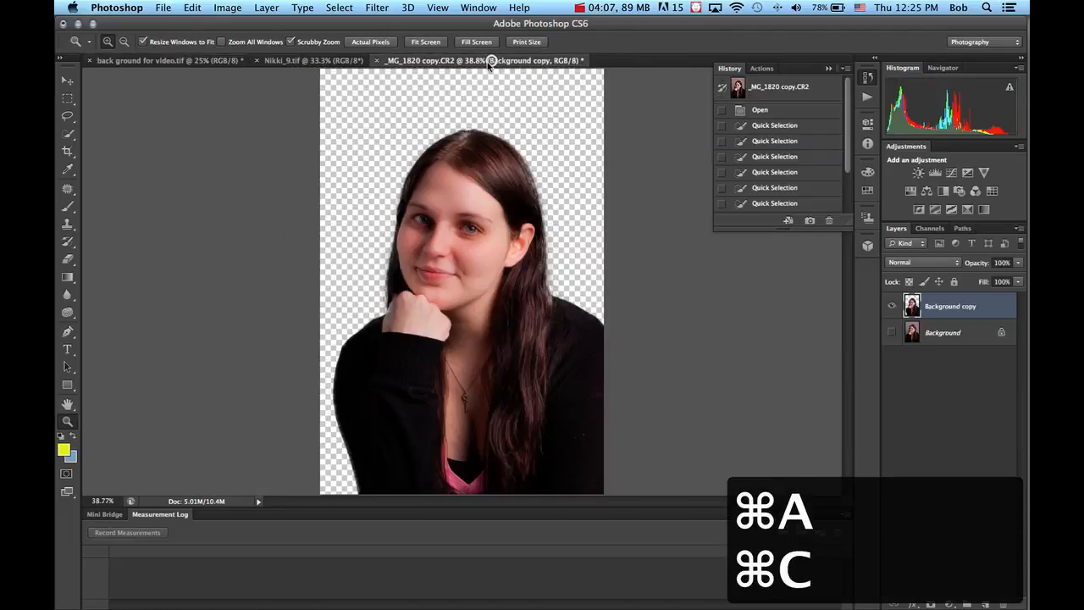
{"action": "key", "text": "cmd+v"}
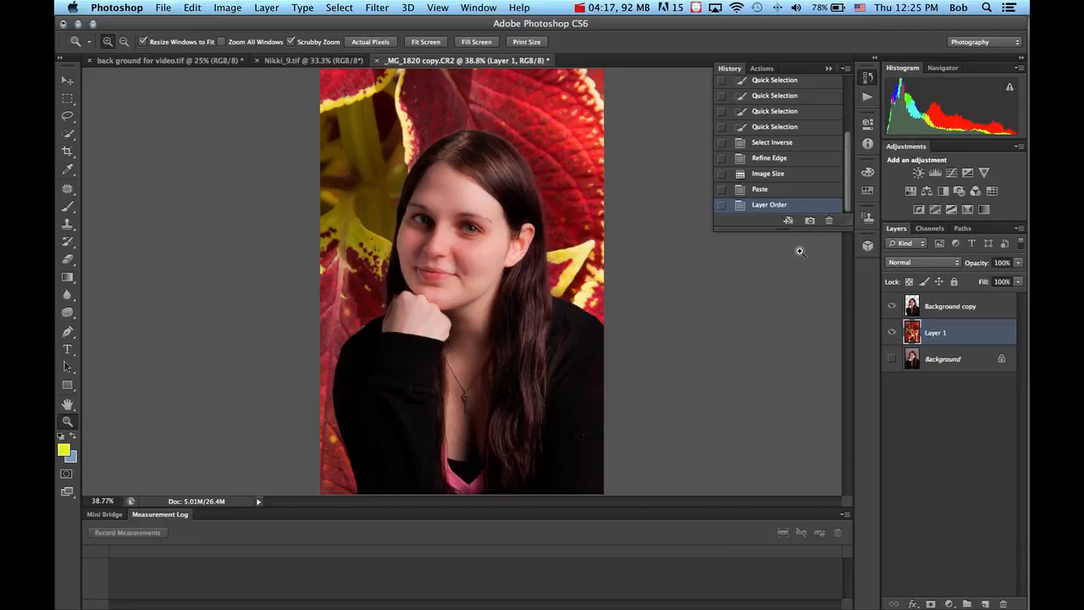
{"action": "mouse_move", "coordinate": [81, 88]}
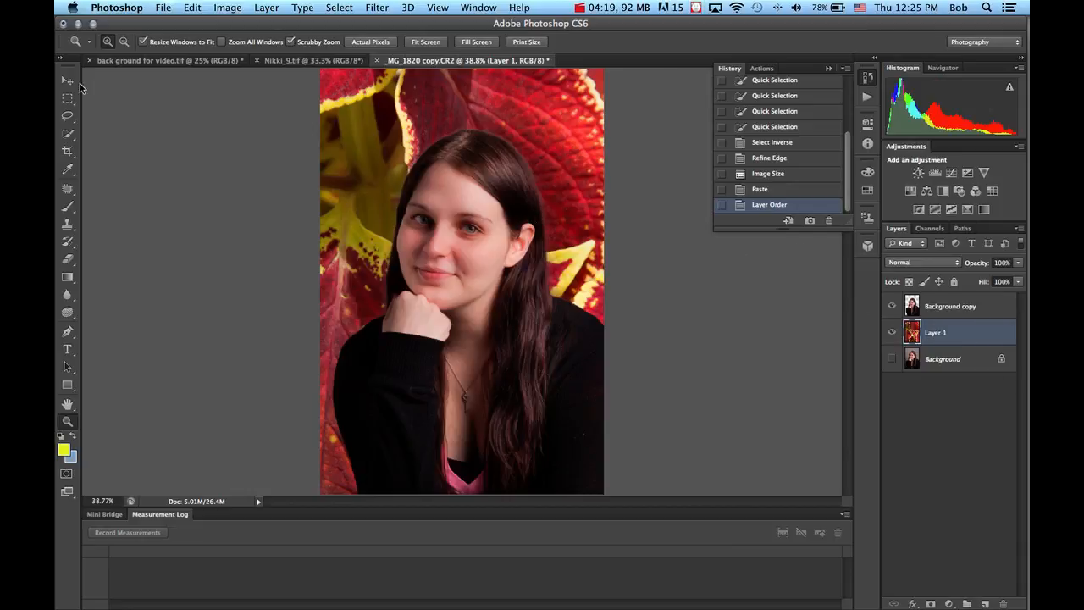
Drag the leaf layer with the Move tool so yellow-edged leaves frame her head
{"action": "left_click", "coordinate": [67, 80]}
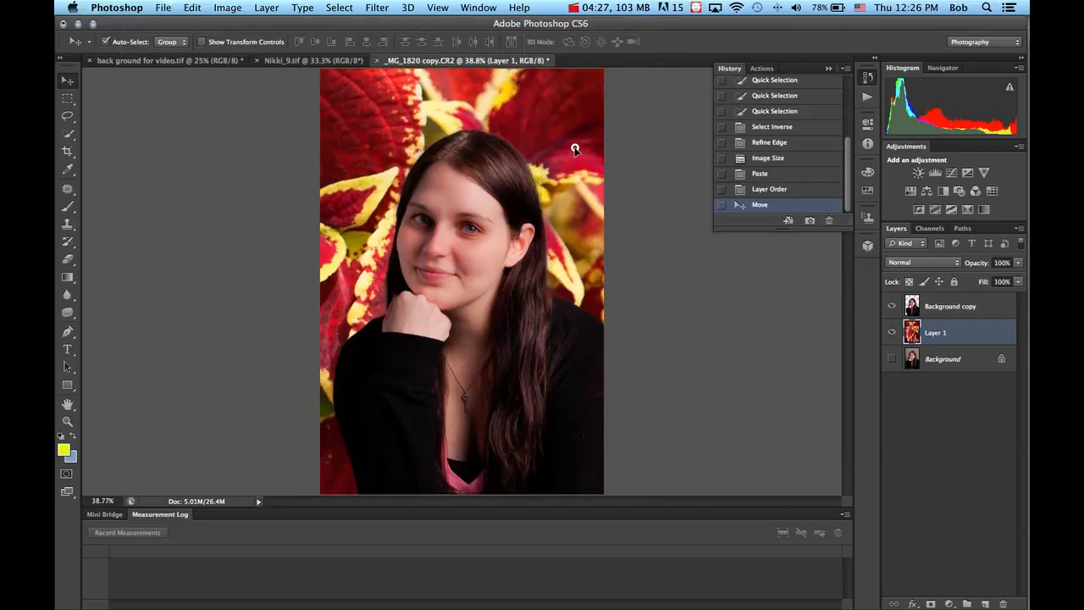
{"action": "left_click_drag", "start_coordinate": [574, 151], "coordinate": [581, 144]}
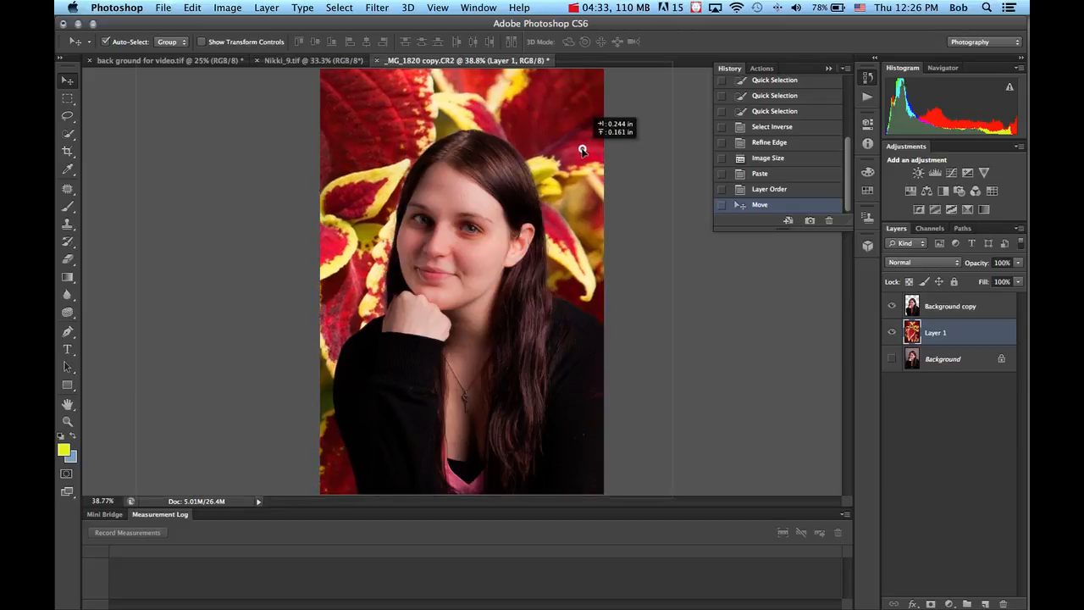
{"action": "left_click_drag", "start_coordinate": [583, 151], "coordinate": [578, 167]}
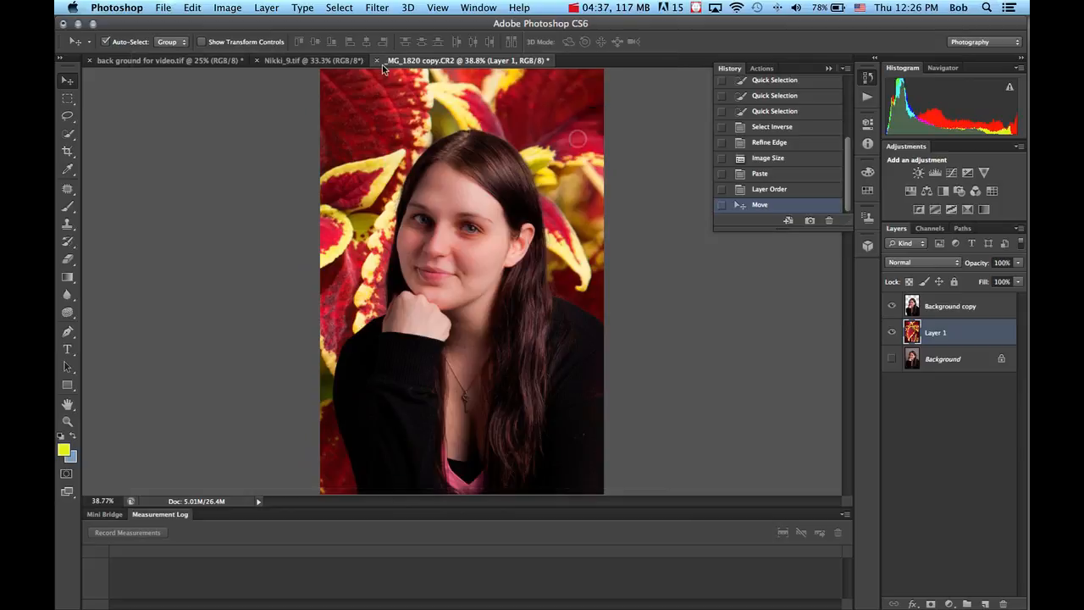
Open Gaussian Blur and try radius values from minimal up to maximum
{"action": "left_click", "coordinate": [377, 7]}
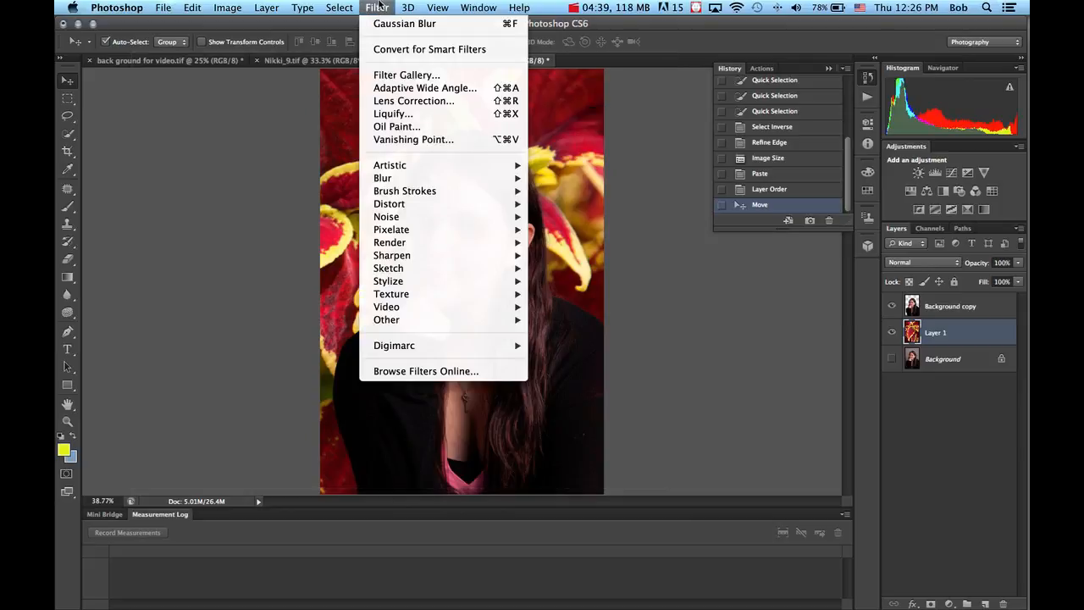
{"action": "mouse_move", "coordinate": [383, 178]}
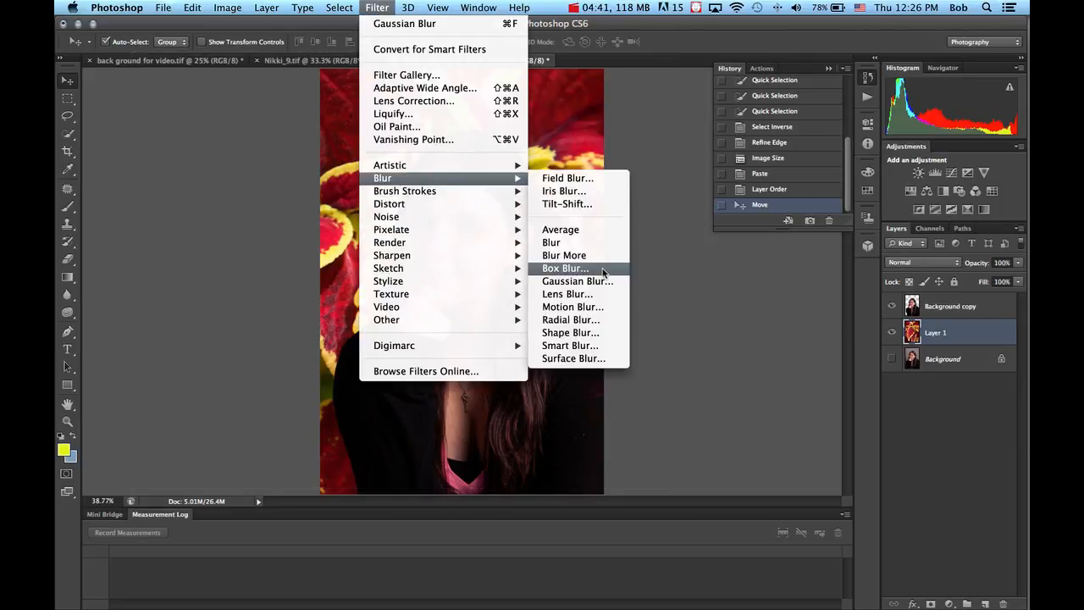
{"action": "left_click", "coordinate": [577, 281]}
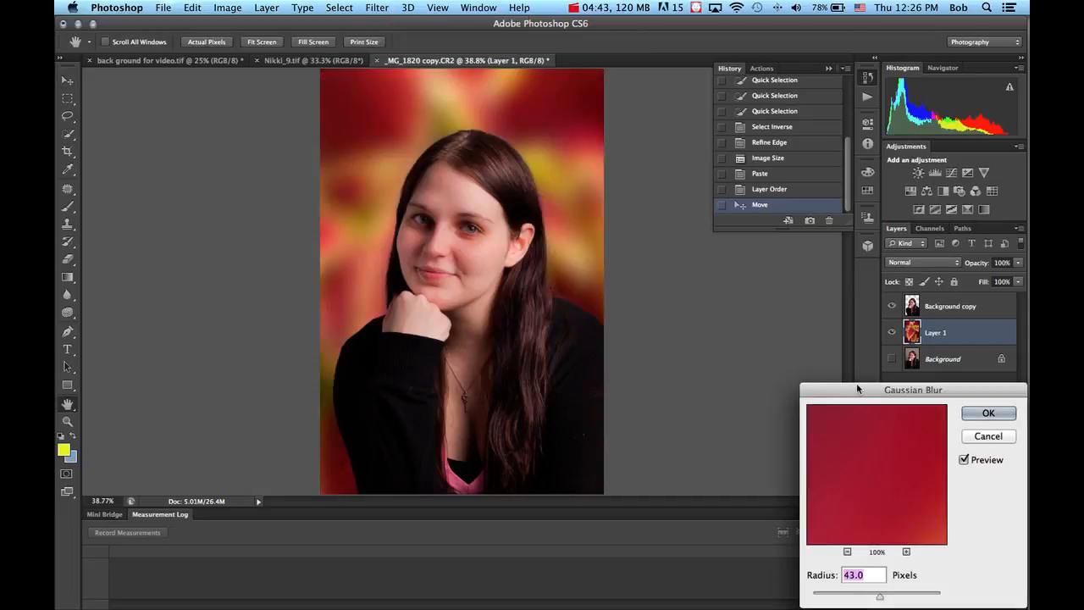
{"action": "left_click_drag", "start_coordinate": [913, 389], "coordinate": [773, 167]}
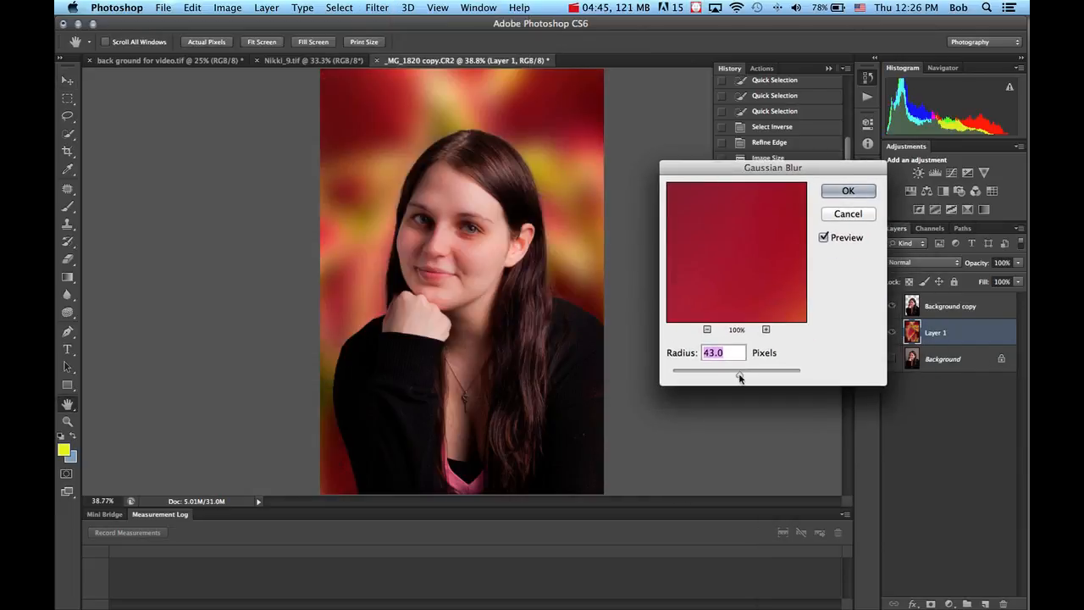
{"action": "left_click_drag", "start_coordinate": [740, 371], "coordinate": [673, 371]}
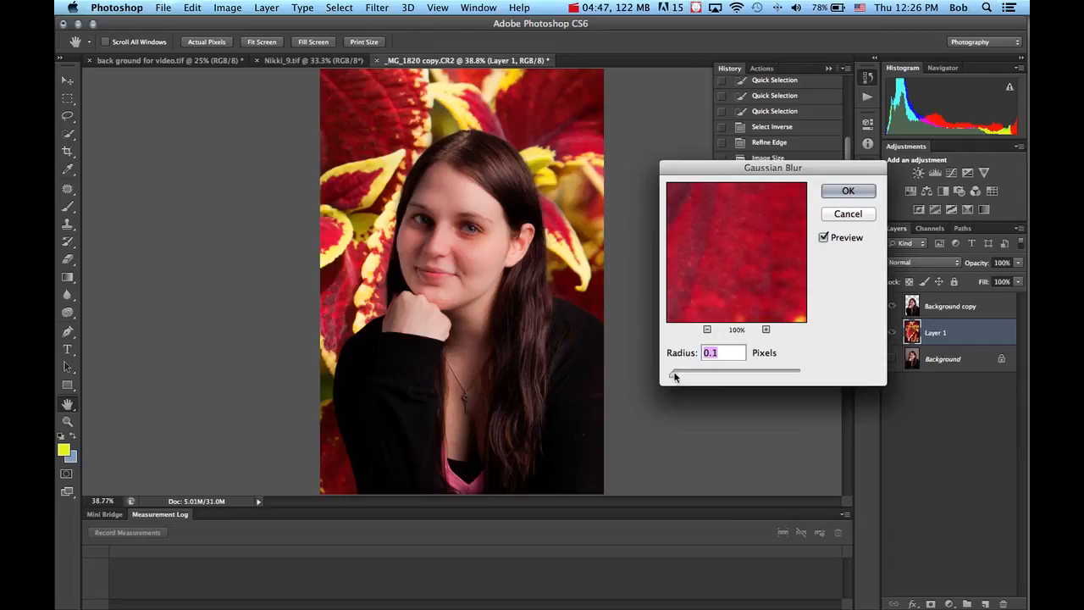
{"action": "left_click_drag", "start_coordinate": [674, 371], "coordinate": [693, 371]}
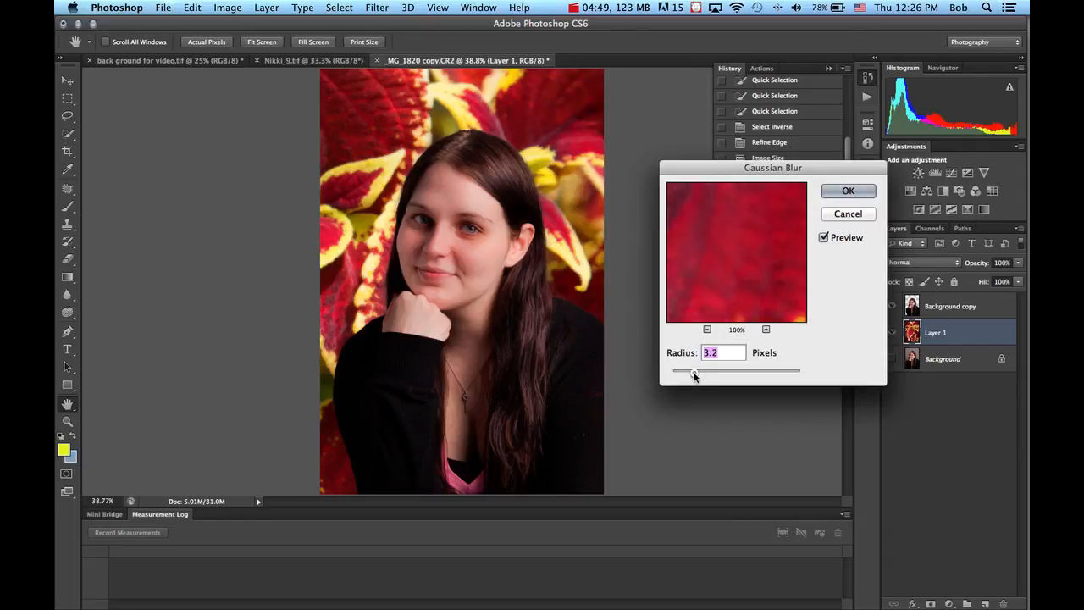
{"action": "left_click_drag", "start_coordinate": [693, 371], "coordinate": [727, 370]}
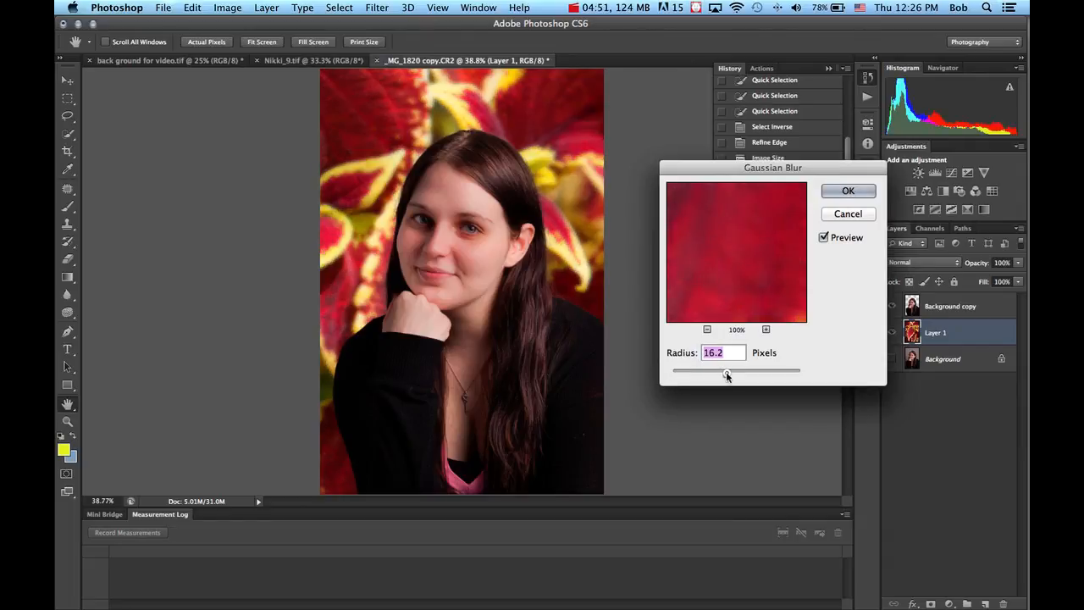
{"action": "left_click_drag", "start_coordinate": [727, 371], "coordinate": [801, 371]}
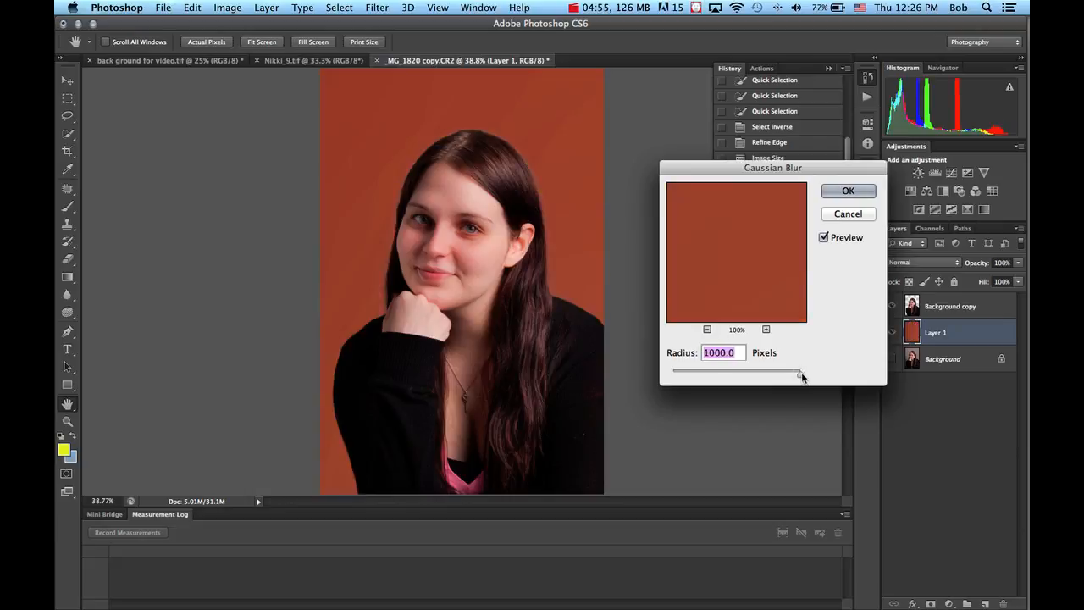
Bring the blur radius down to 10.1 pixels and apply it
{"action": "left_click_drag", "start_coordinate": [796, 371], "coordinate": [767, 371]}
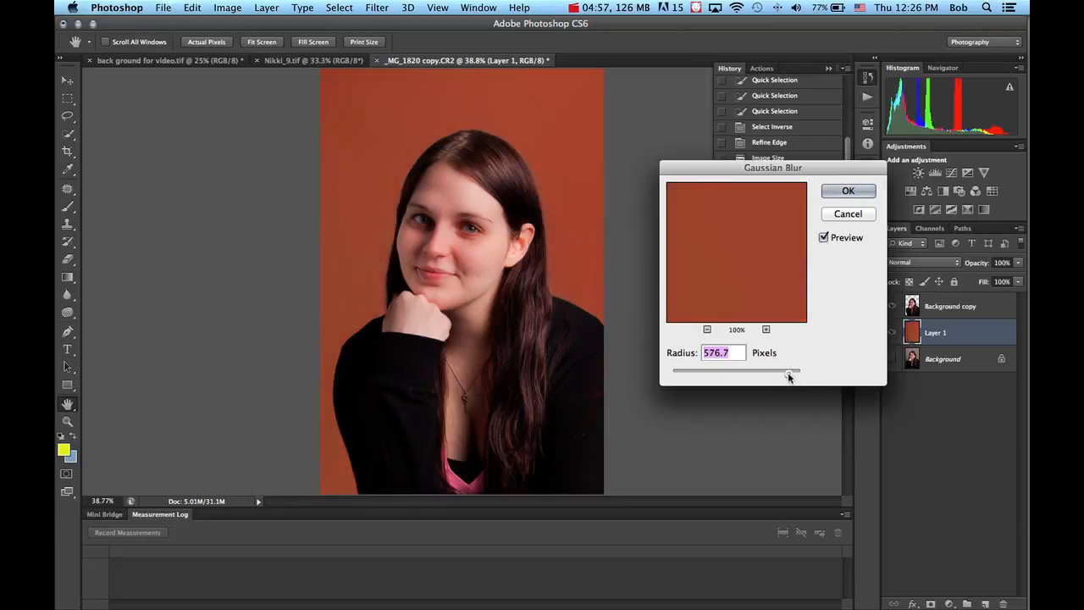
{"action": "left_click_drag", "start_coordinate": [779, 371], "coordinate": [757, 371]}
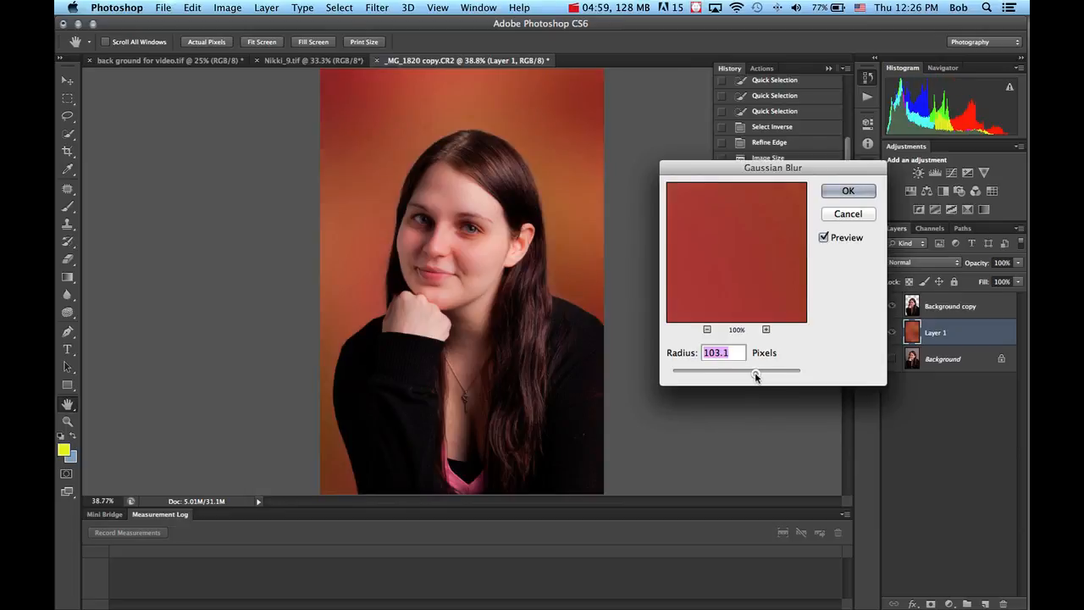
{"action": "left_click_drag", "start_coordinate": [756, 371], "coordinate": [734, 371]}
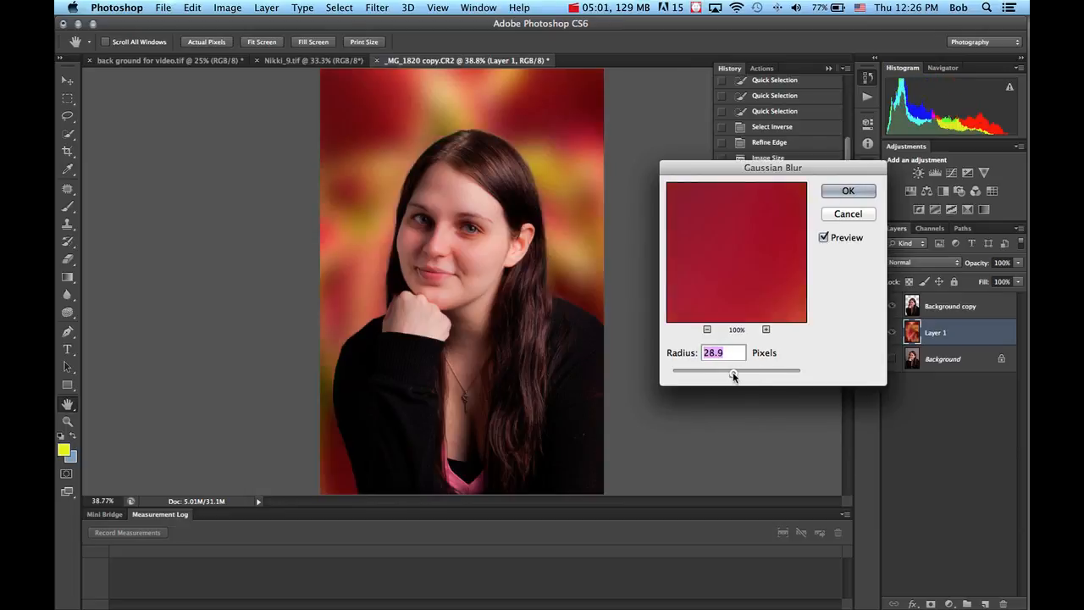
{"action": "left_click_drag", "start_coordinate": [735, 371], "coordinate": [729, 371]}
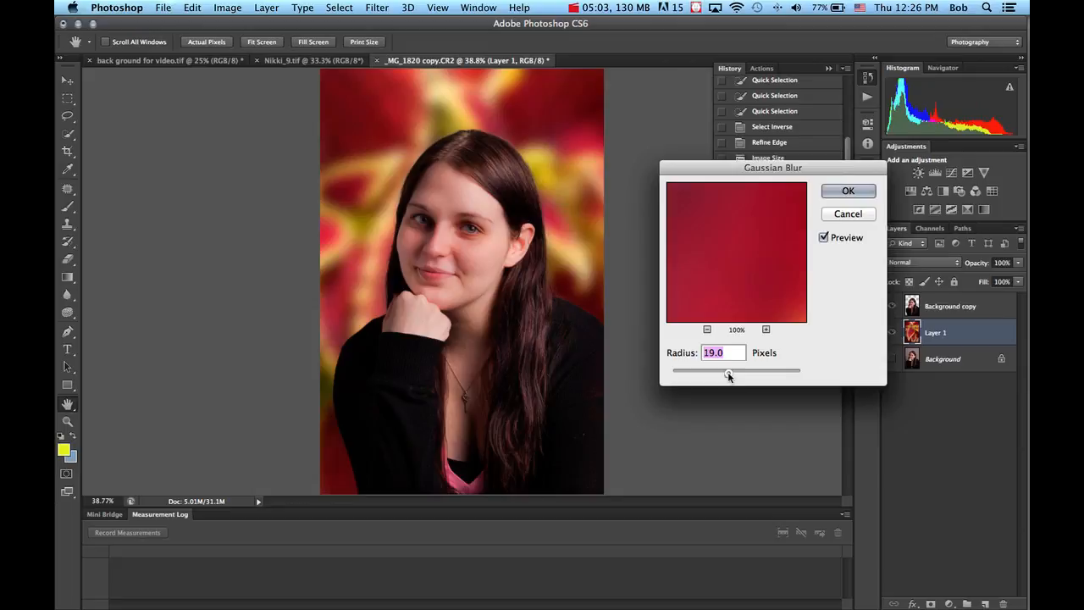
{"action": "left_click_drag", "start_coordinate": [730, 371], "coordinate": [722, 377]}
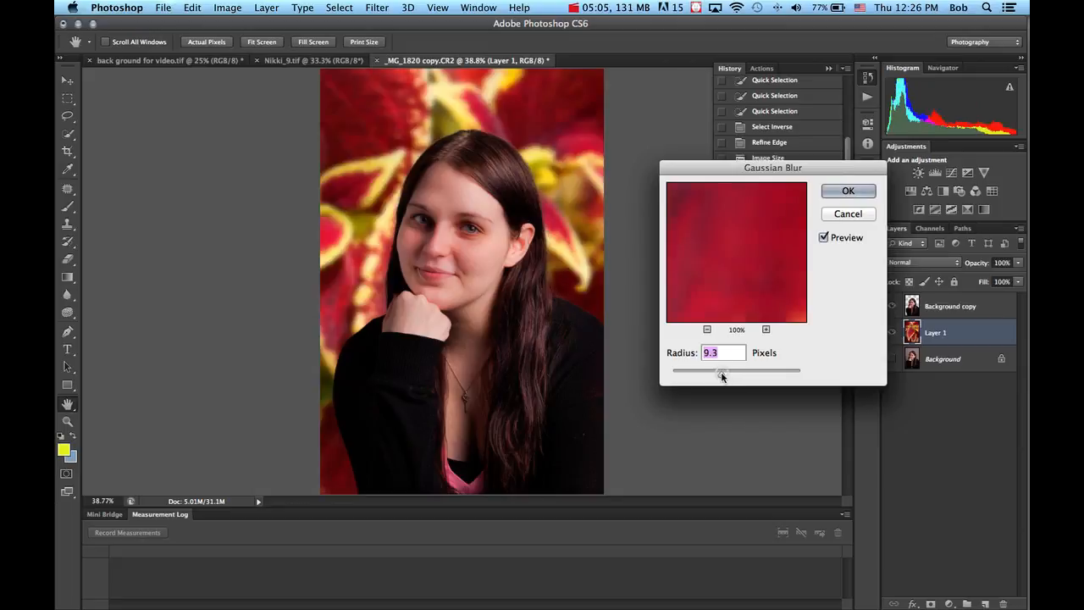
{"action": "left_click_drag", "start_coordinate": [720, 371], "coordinate": [726, 376]}
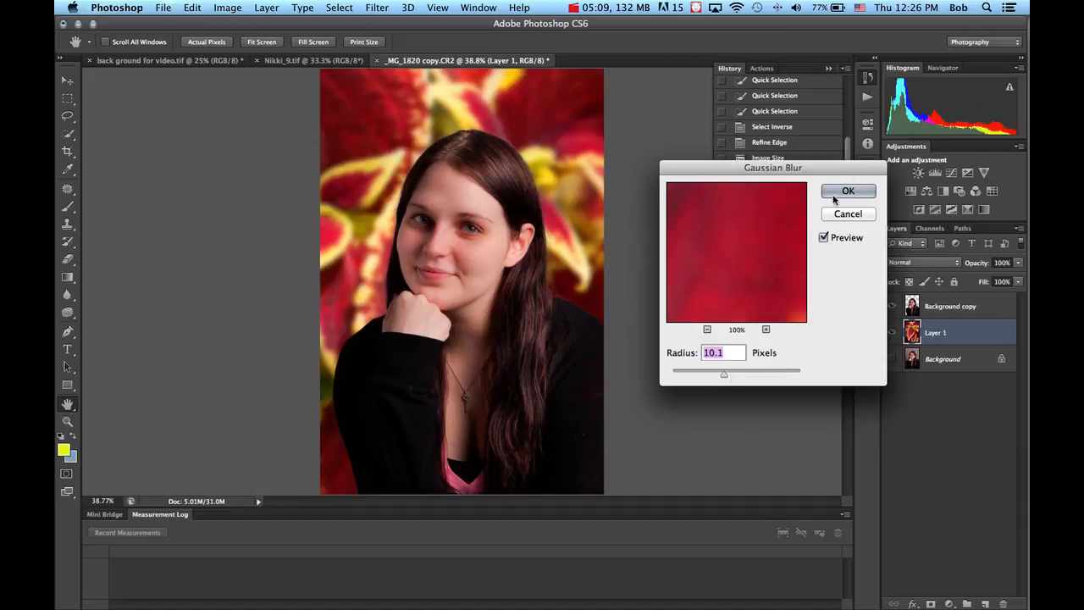
{"action": "left_click", "coordinate": [848, 191]}
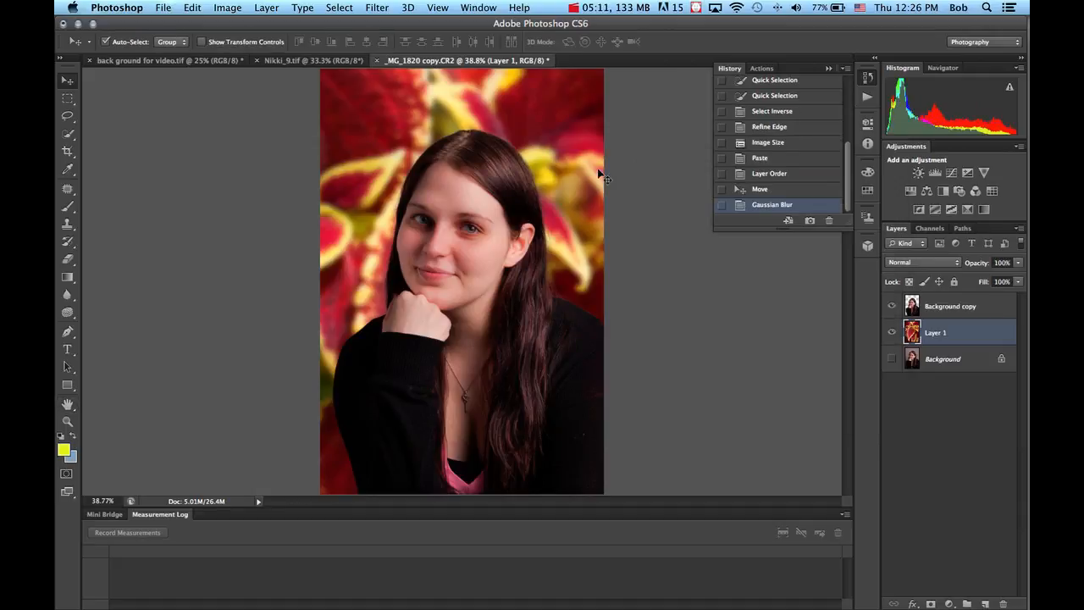
{"action": "mouse_move", "coordinate": [423, 457]}
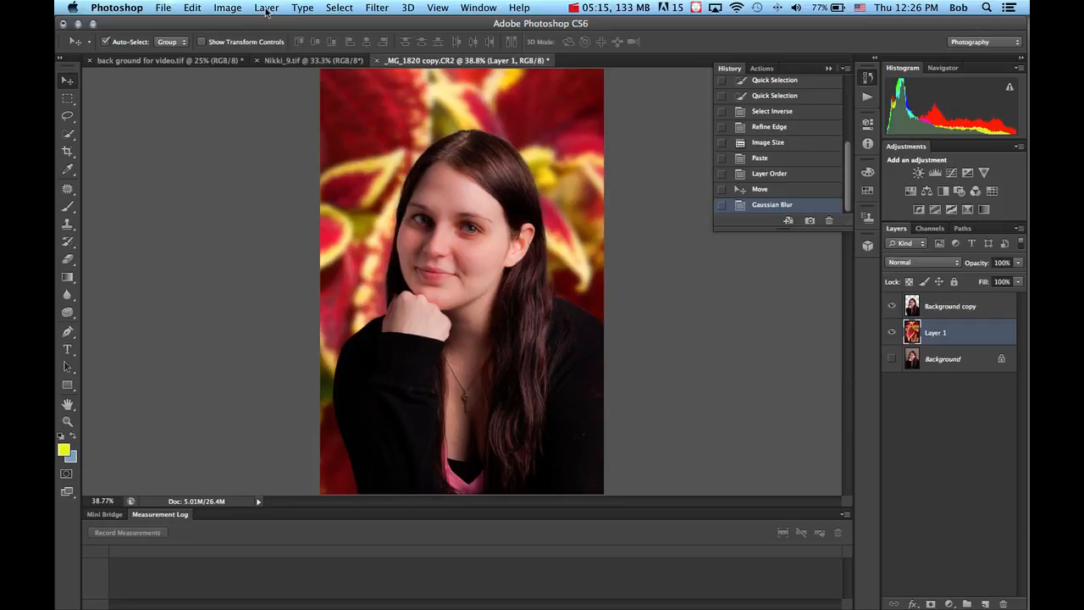
Run Layer > Flatten Image and confirm discarding the hidden layer
{"action": "left_click", "coordinate": [266, 8]}
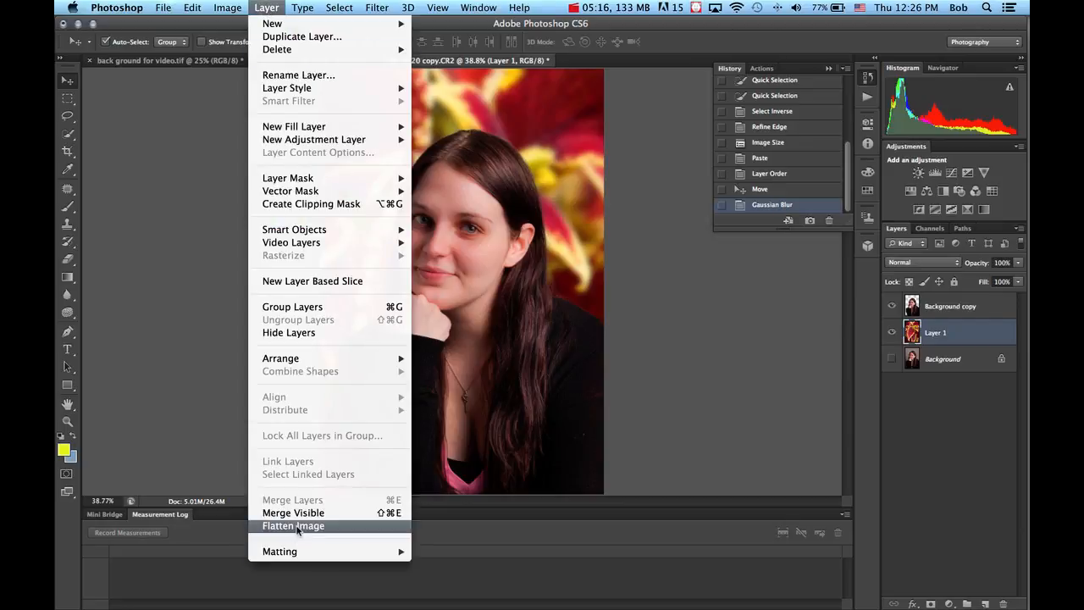
{"action": "left_click", "coordinate": [293, 526]}
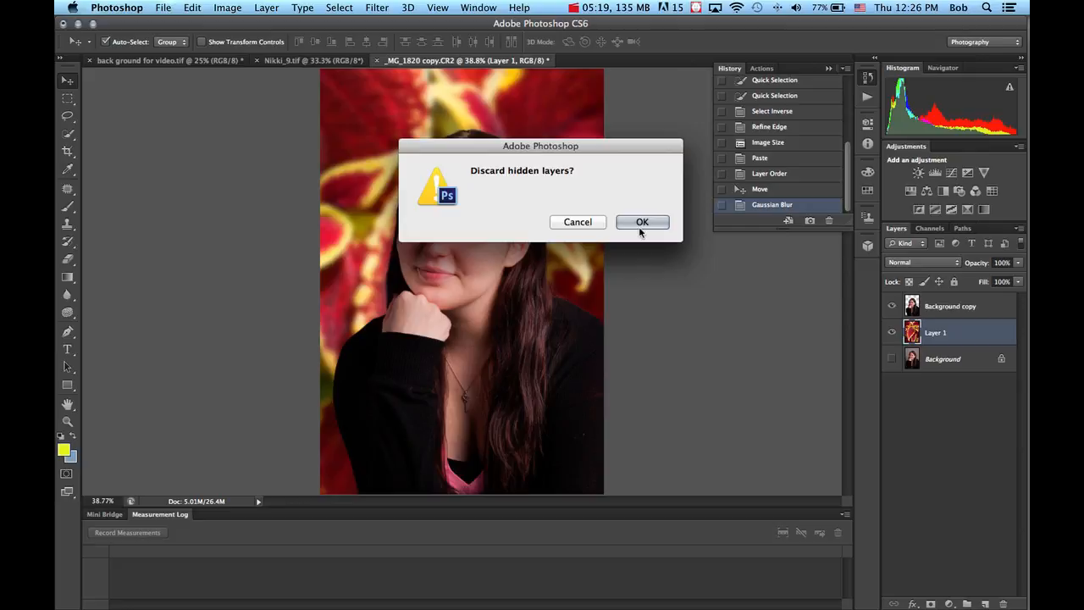
{"action": "left_click", "coordinate": [642, 221]}
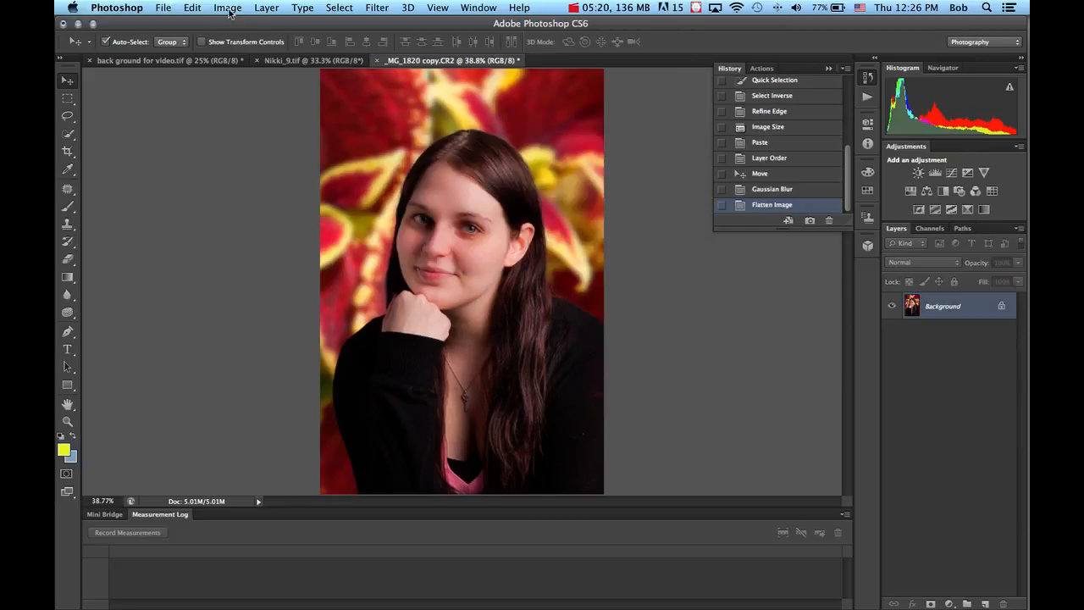
Resize the canvas to 8 x 10 inches, centre-anchored with white extension
{"action": "left_click", "coordinate": [227, 7]}
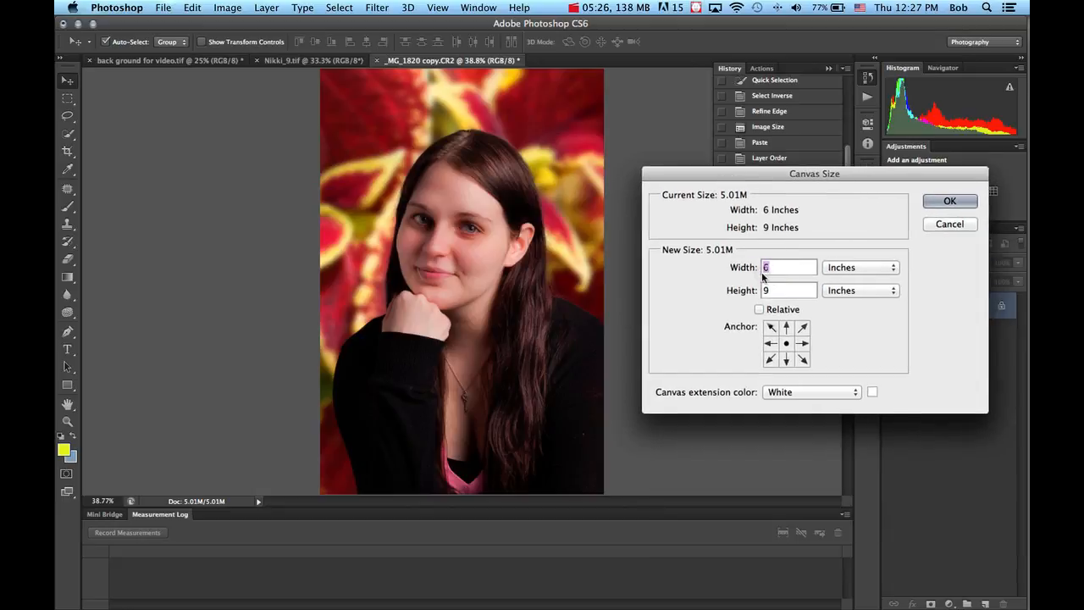
{"action": "type", "text": "1"}
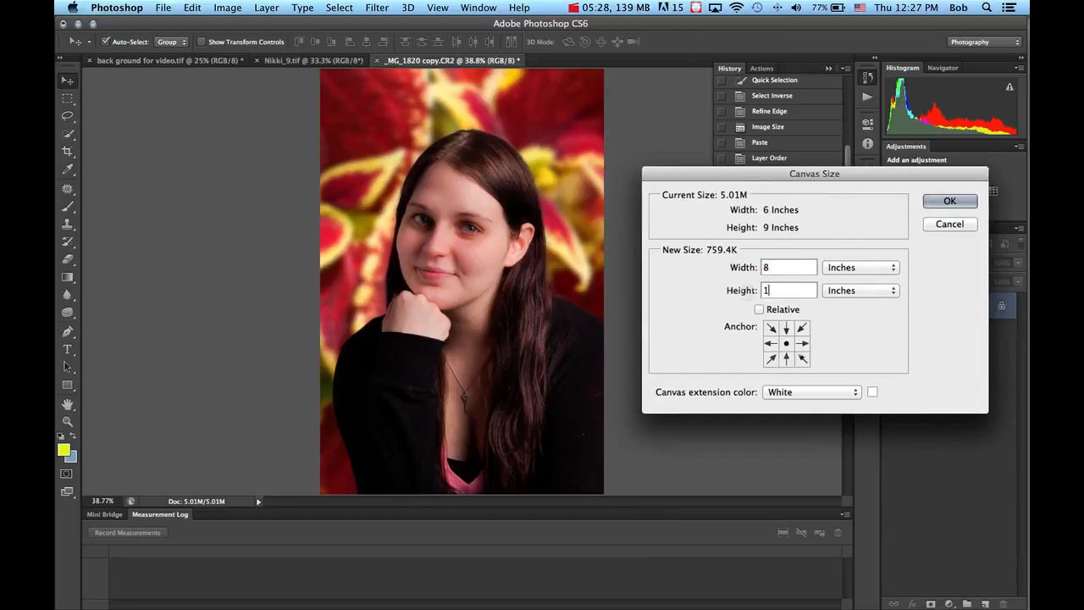
{"action": "left_click", "coordinate": [949, 201]}
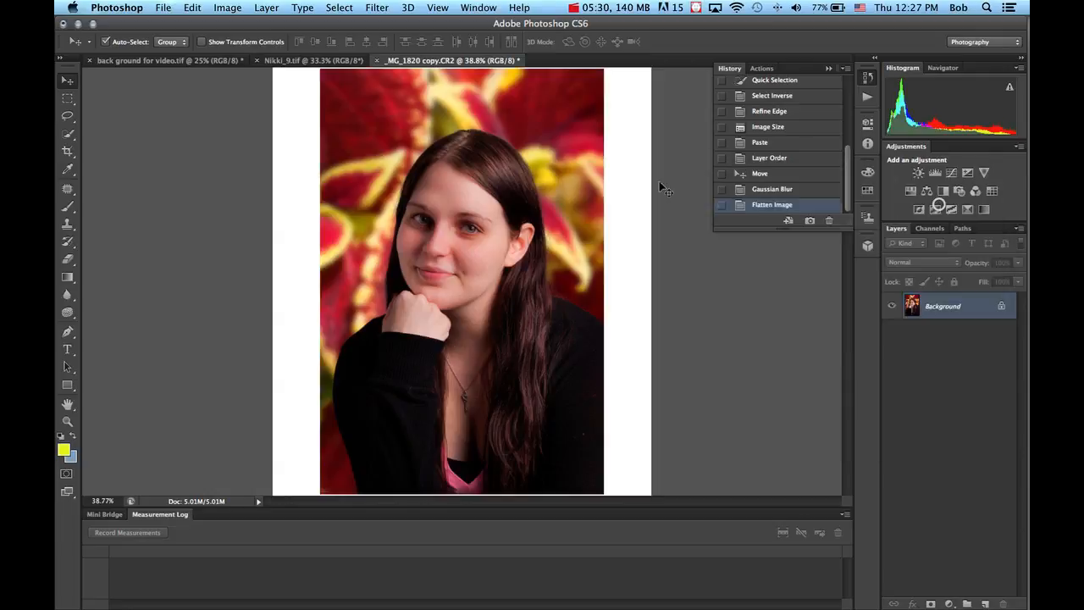